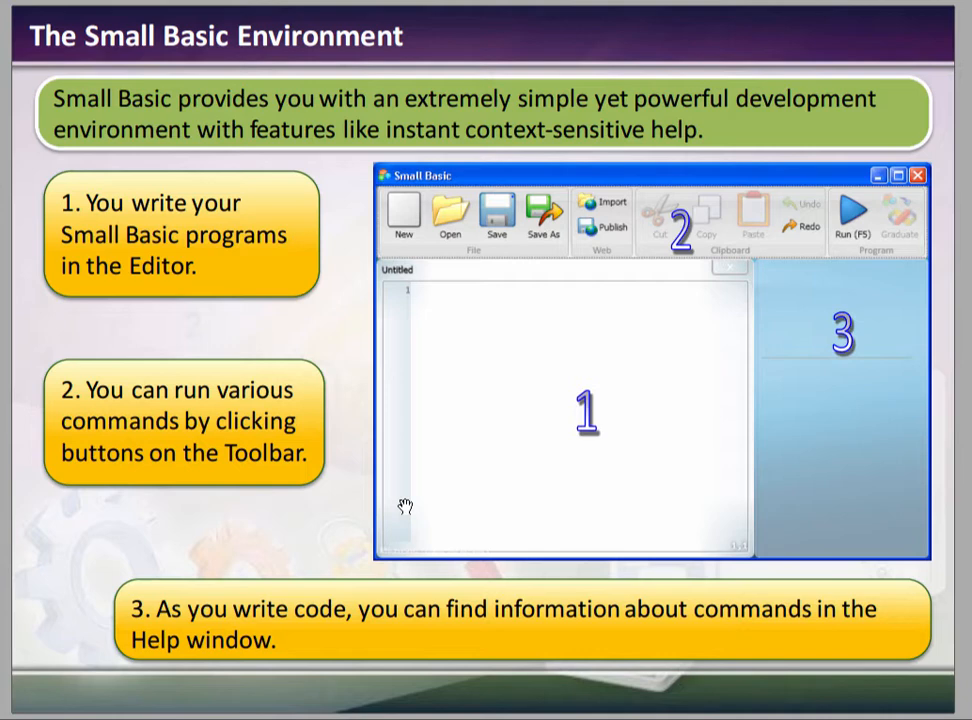
{"action": "mouse_move", "coordinate": [603, 347]}
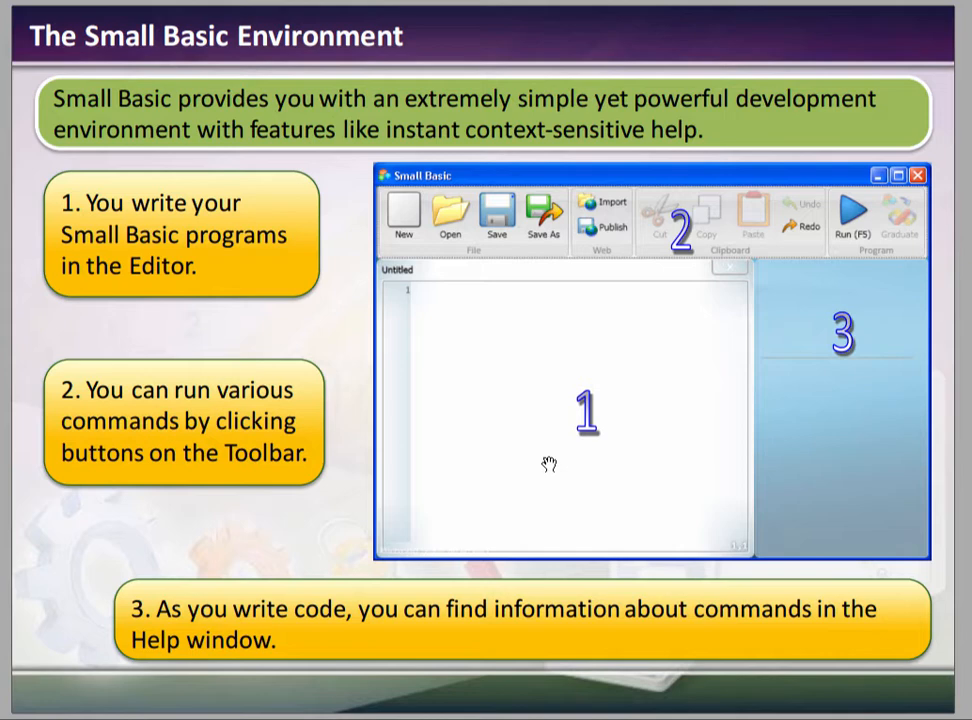
{"action": "mouse_move", "coordinate": [702, 192]}
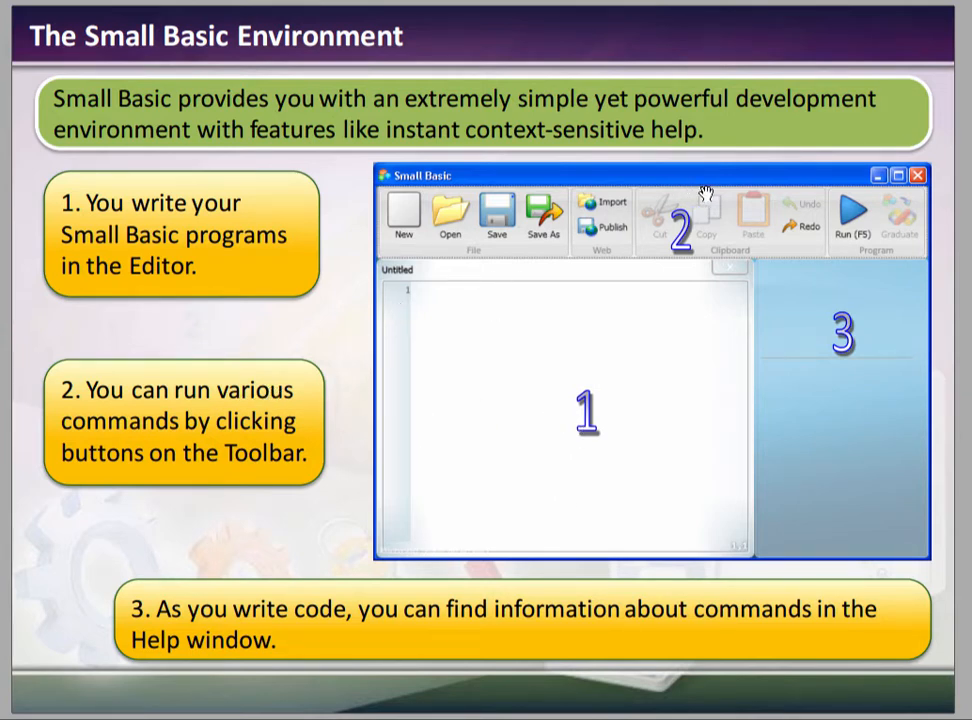
{"action": "mouse_move", "coordinate": [565, 258]}
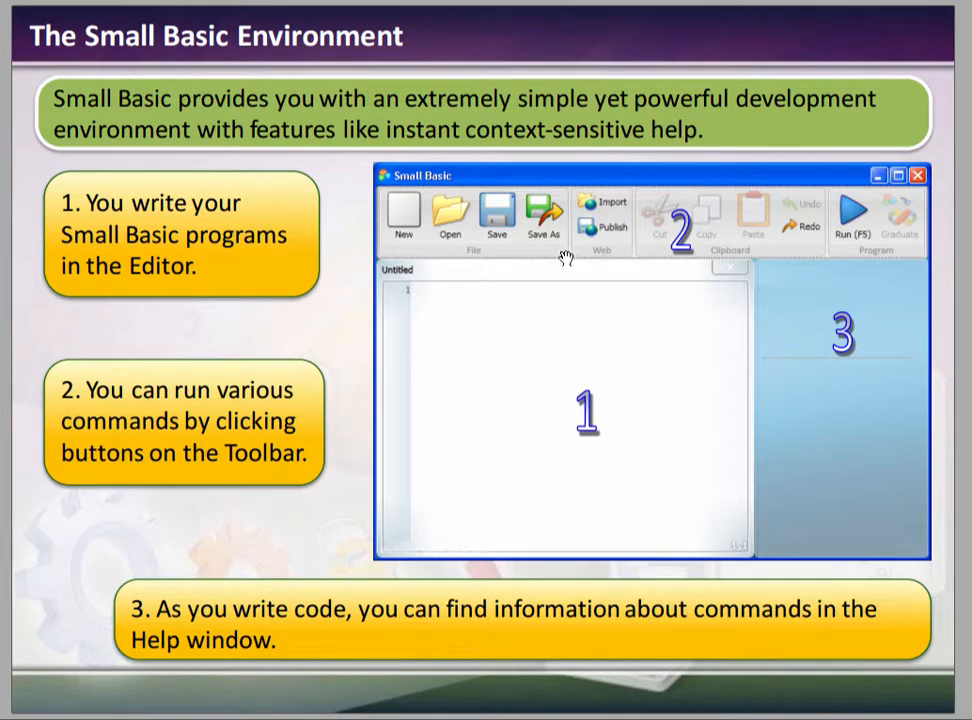
{"action": "mouse_move", "coordinate": [472, 328]}
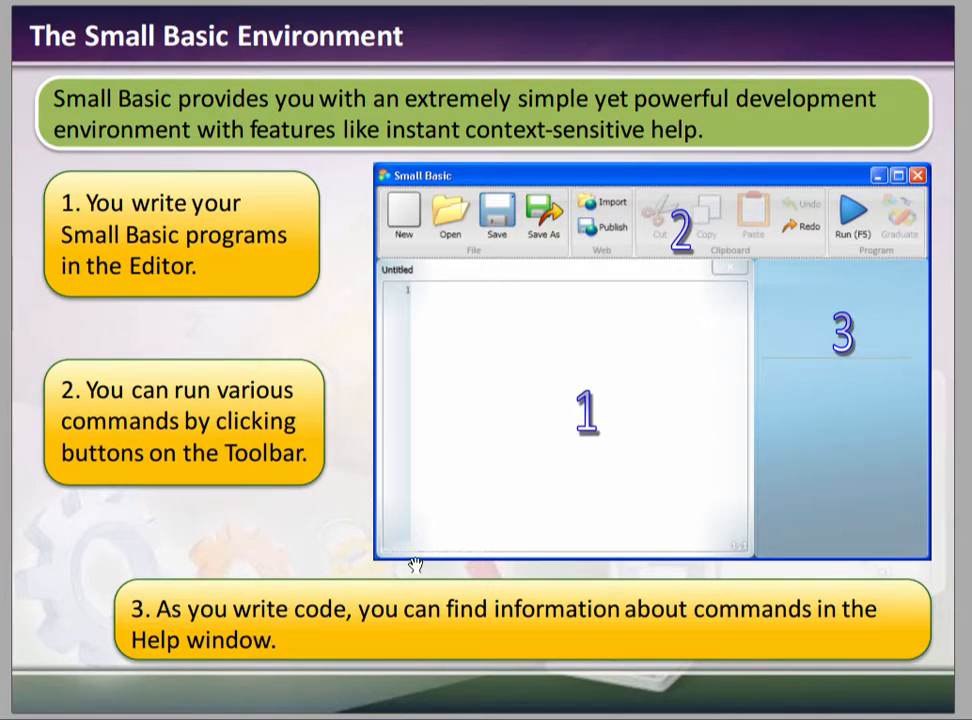
{"action": "mouse_move", "coordinate": [830, 470]}
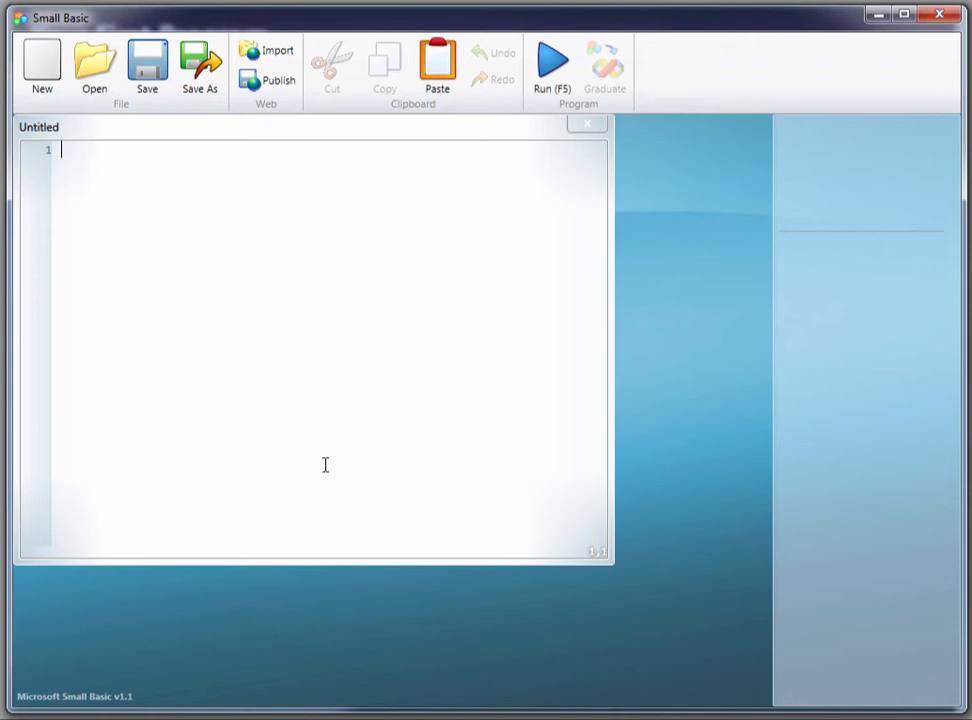
{"action": "mouse_move", "coordinate": [372, 687]}
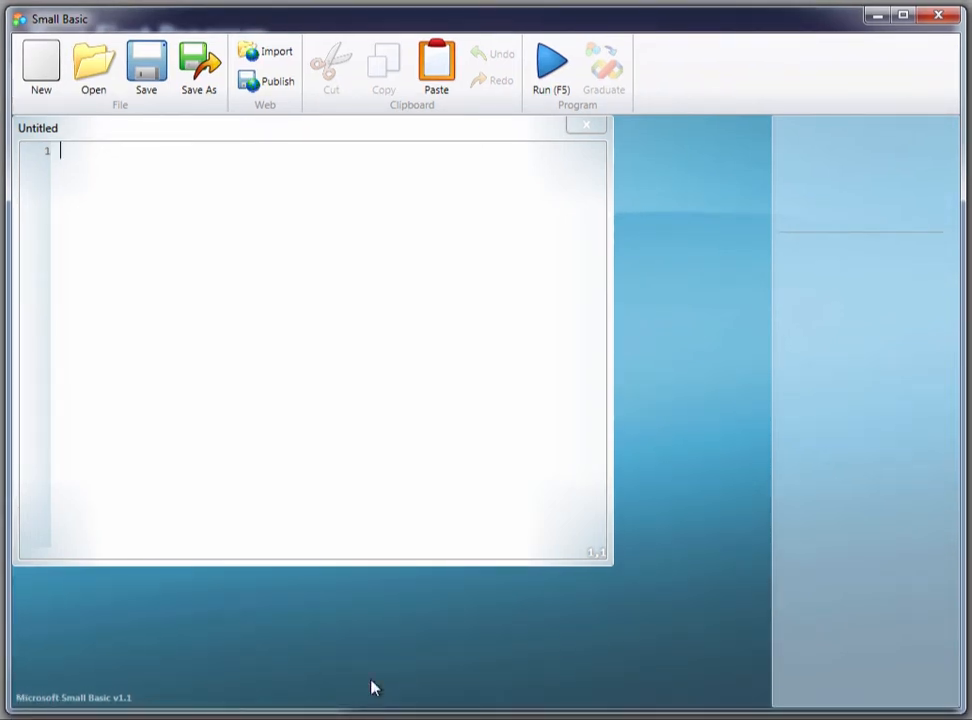
{"action": "mouse_move", "coordinate": [715, 708]}
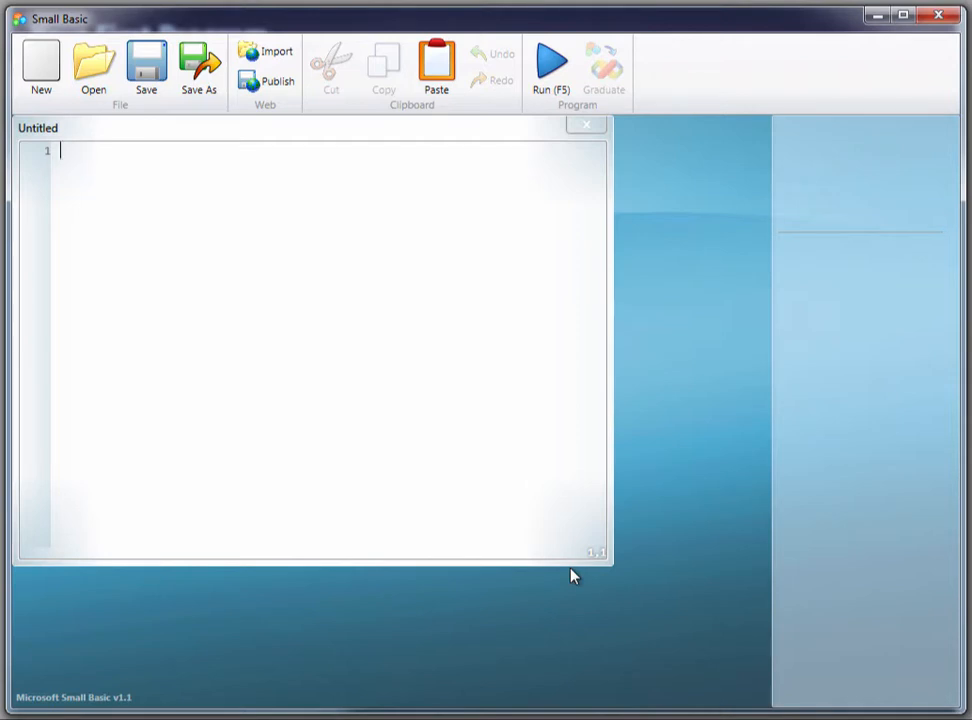
{"action": "mouse_move", "coordinate": [314, 342]}
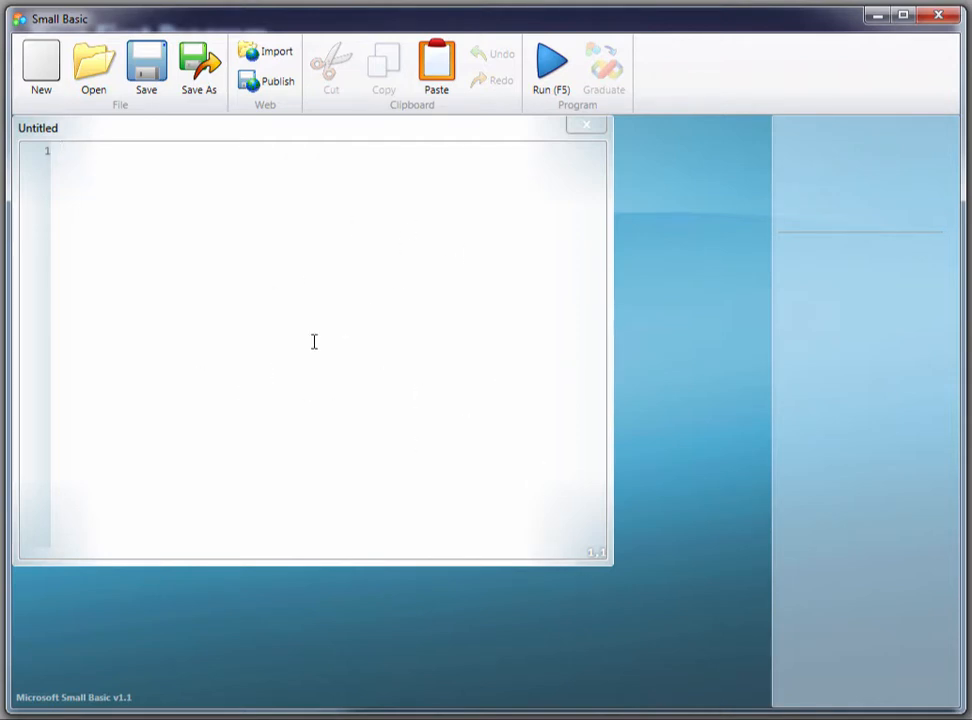
{"action": "mouse_move", "coordinate": [379, 317]}
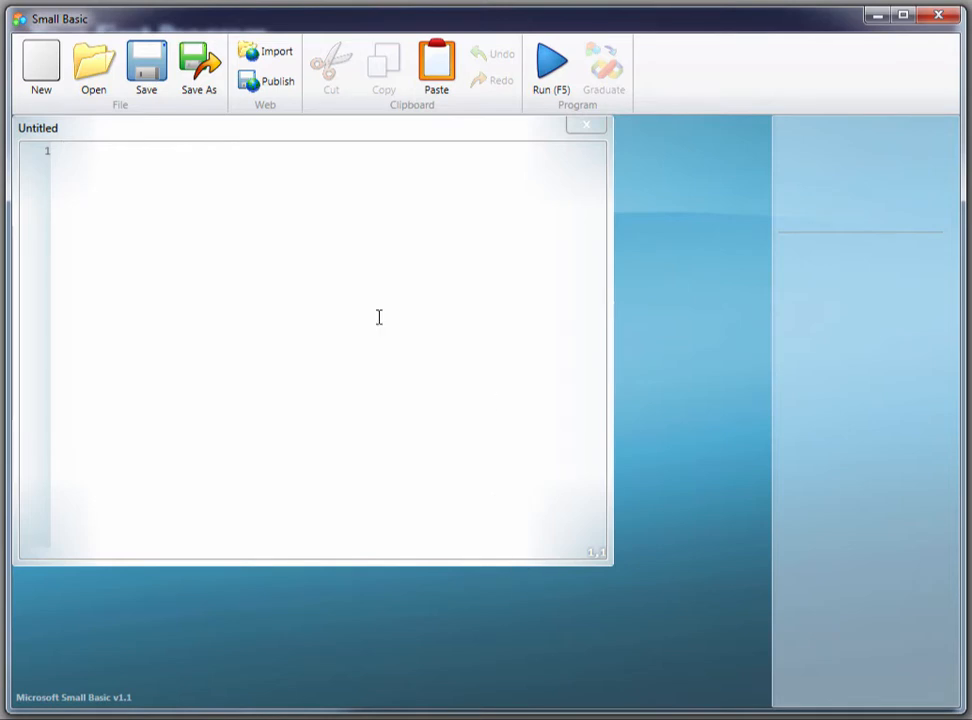
{"action": "mouse_move", "coordinate": [38, 137]}
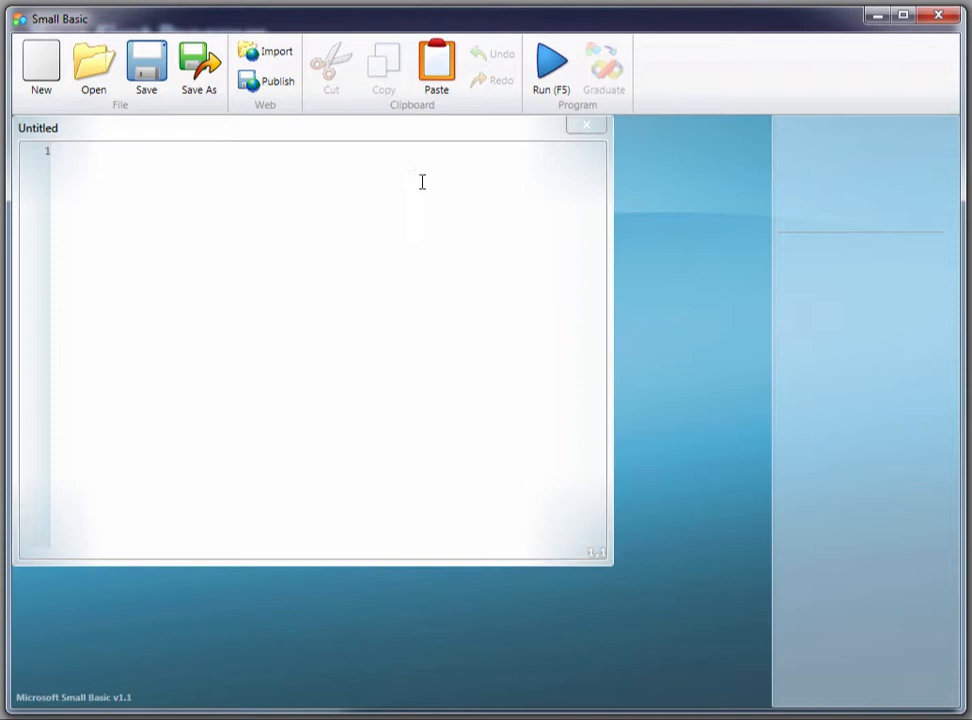
{"action": "mouse_move", "coordinate": [607, 581]}
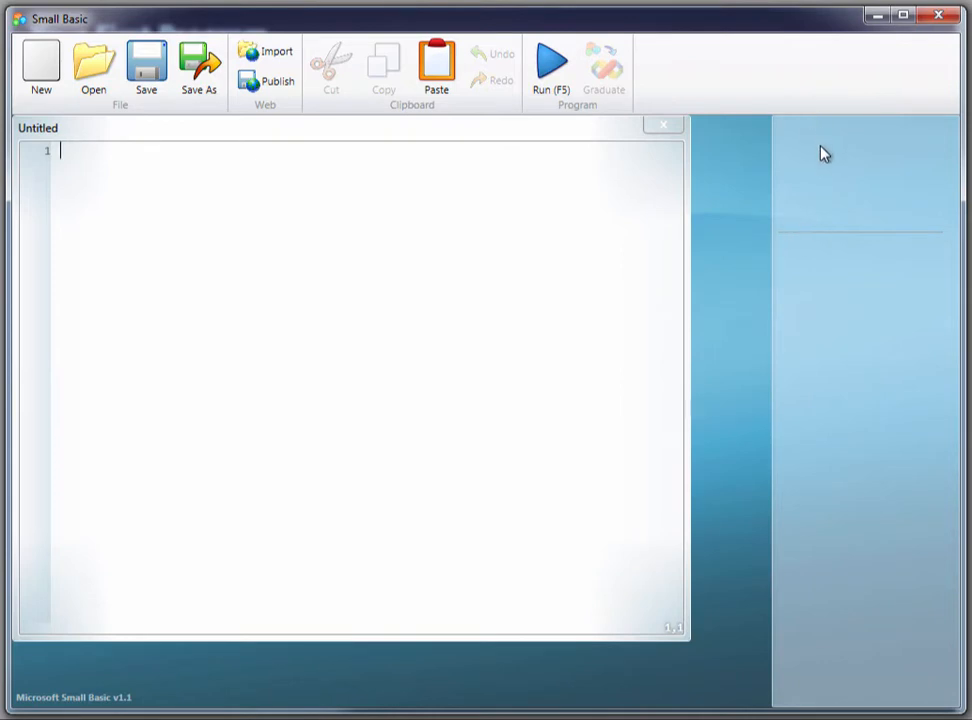
{"action": "mouse_move", "coordinate": [848, 447]}
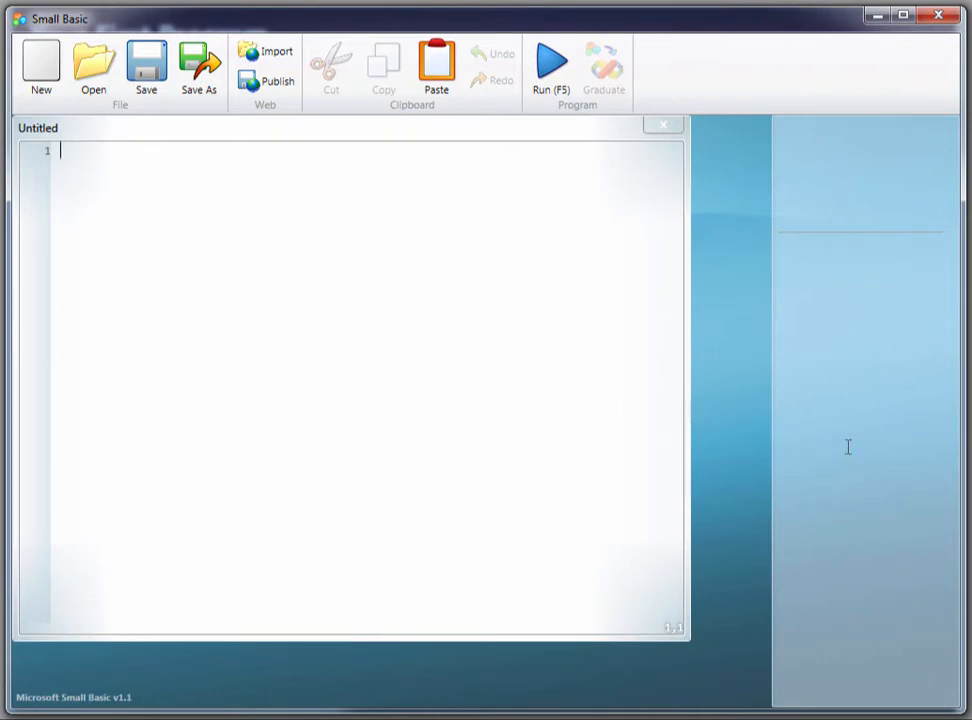
{"action": "mouse_move", "coordinate": [843, 423]}
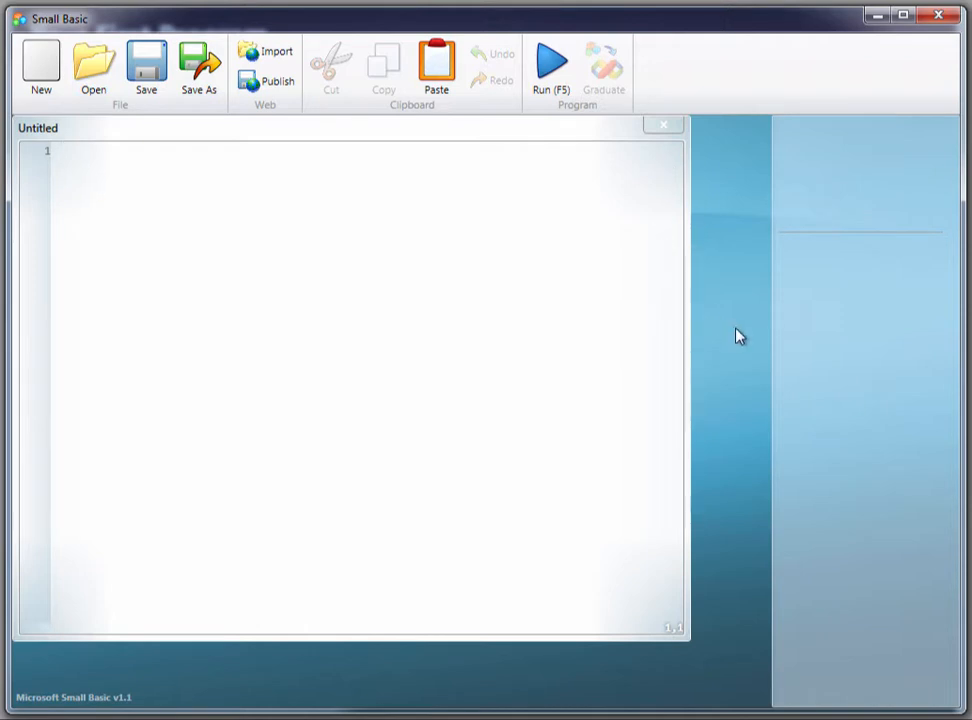
{"action": "mouse_move", "coordinate": [451, 361]}
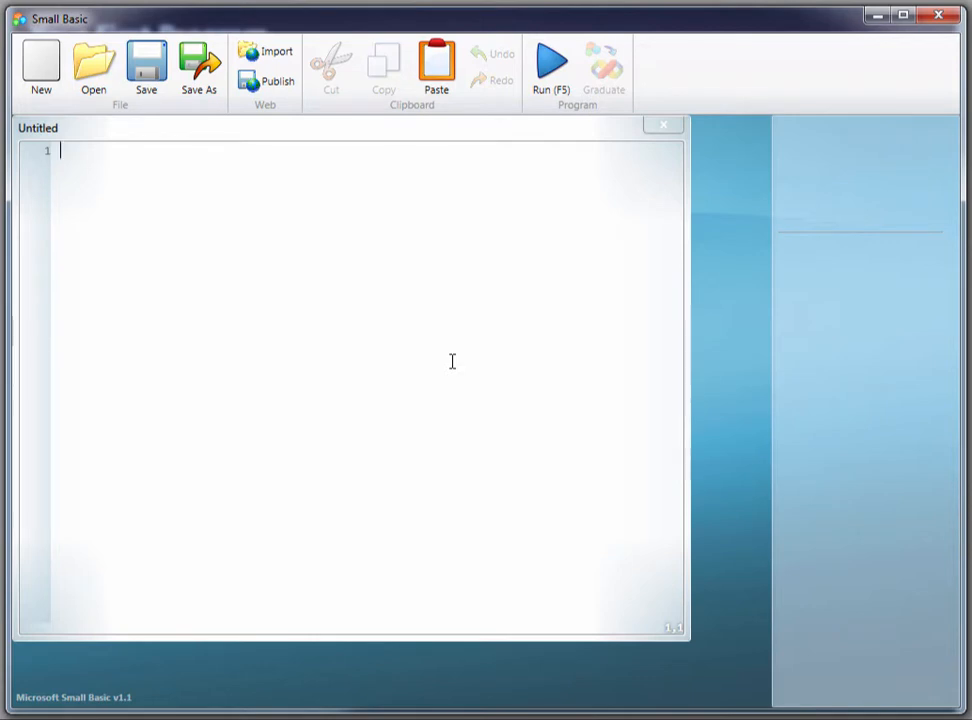
Step: Type TextWin on line 1 so IntelliSense offers TextWindow
{"action": "type", "text": "TextWi"}
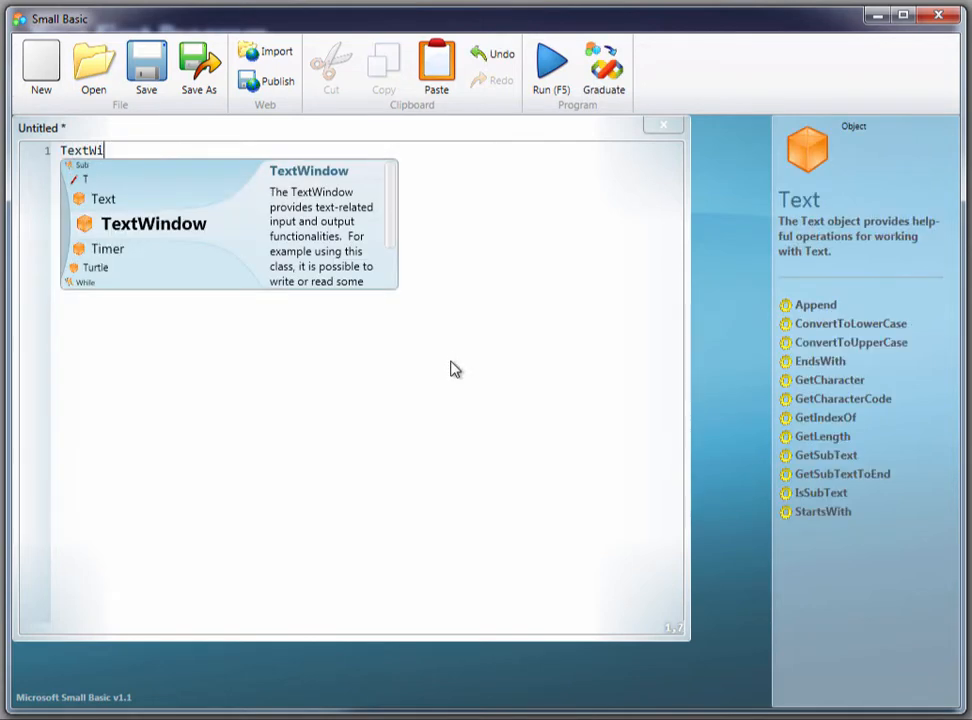
{"action": "type", "text": "n"}
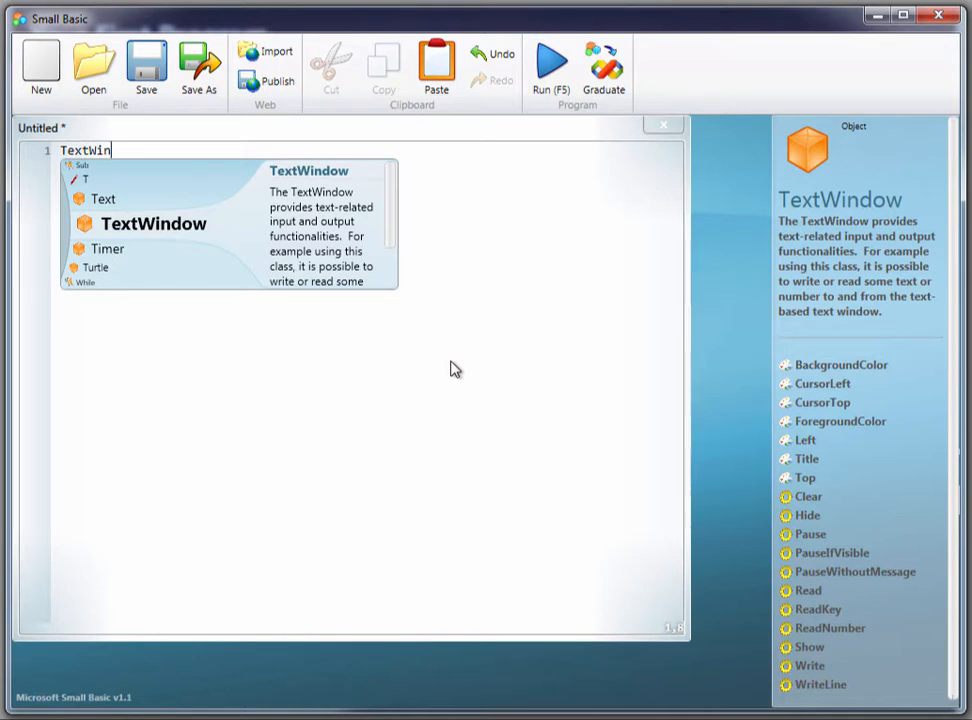
{"action": "mouse_move", "coordinate": [318, 247]}
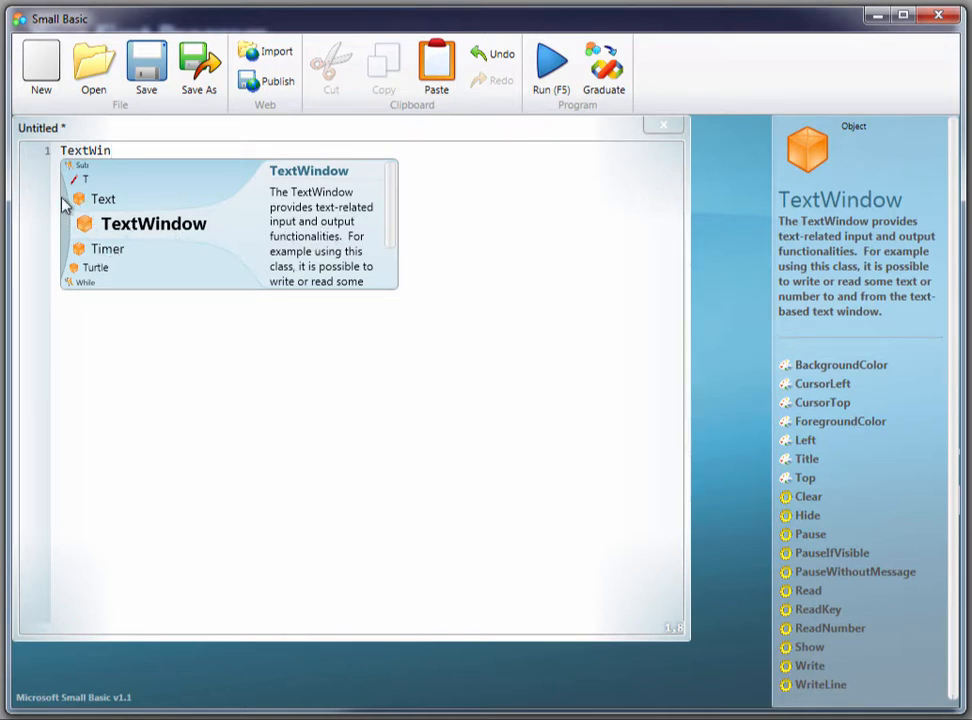
{"action": "mouse_move", "coordinate": [200, 228]}
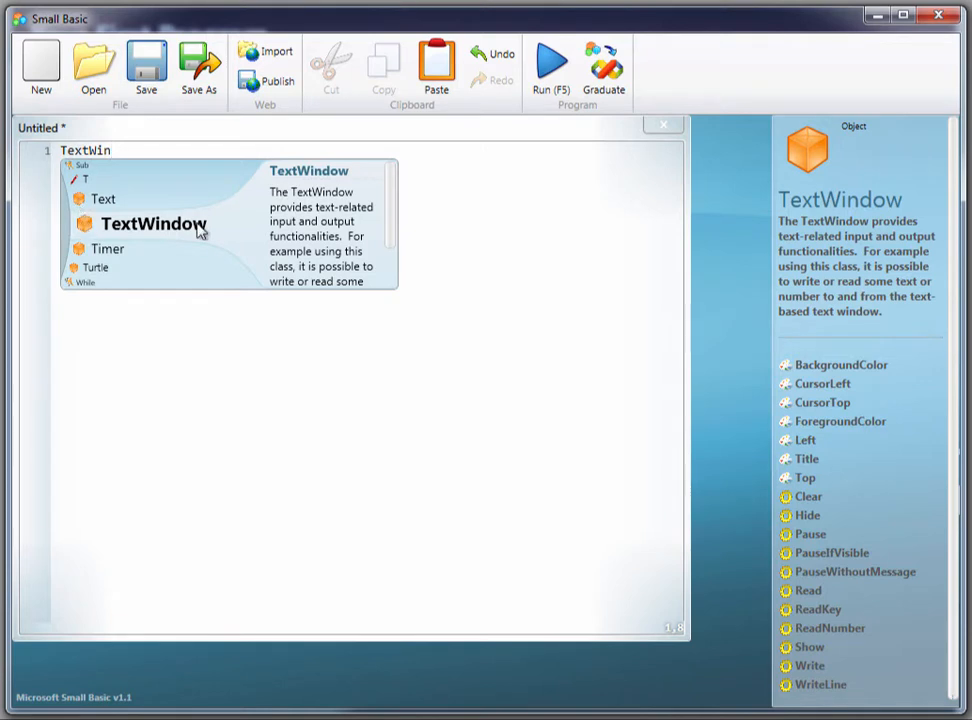
{"action": "mouse_move", "coordinate": [88, 160]}
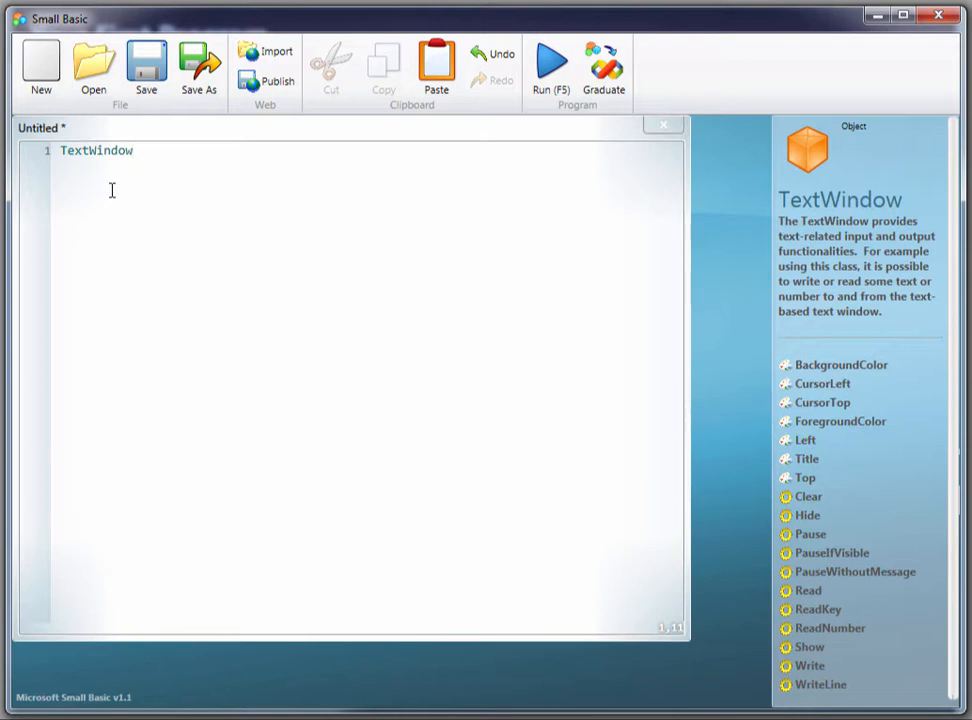
Step: Add a dot after TextWindow and scroll the suggestion list to WriteLine
{"action": "type", "text": "."}
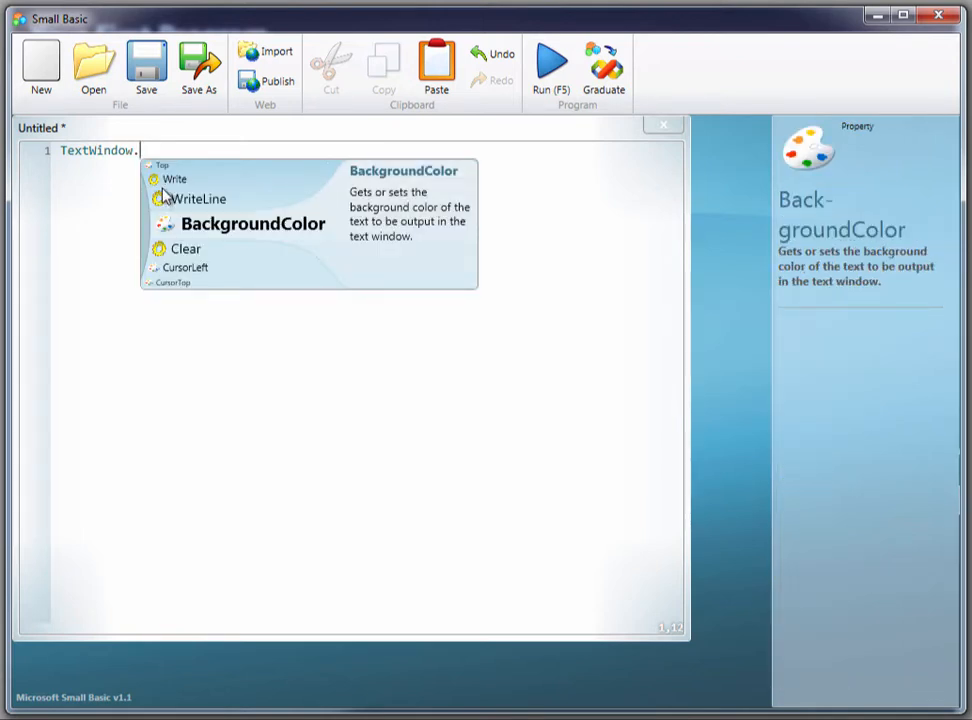
{"action": "mouse_move", "coordinate": [162, 250]}
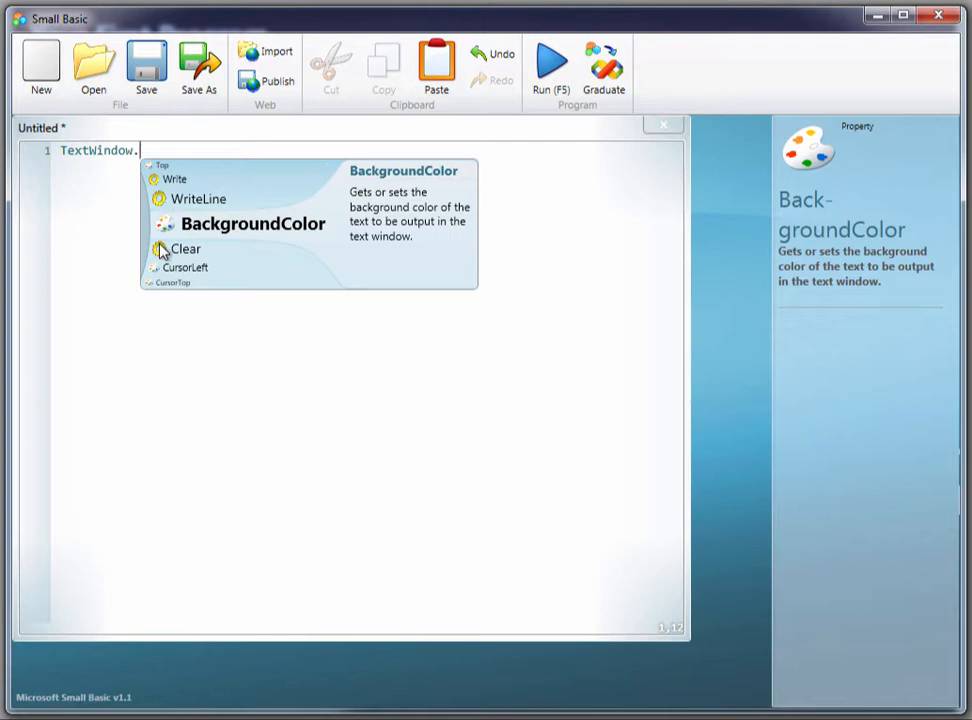
{"action": "mouse_move", "coordinate": [158, 192]}
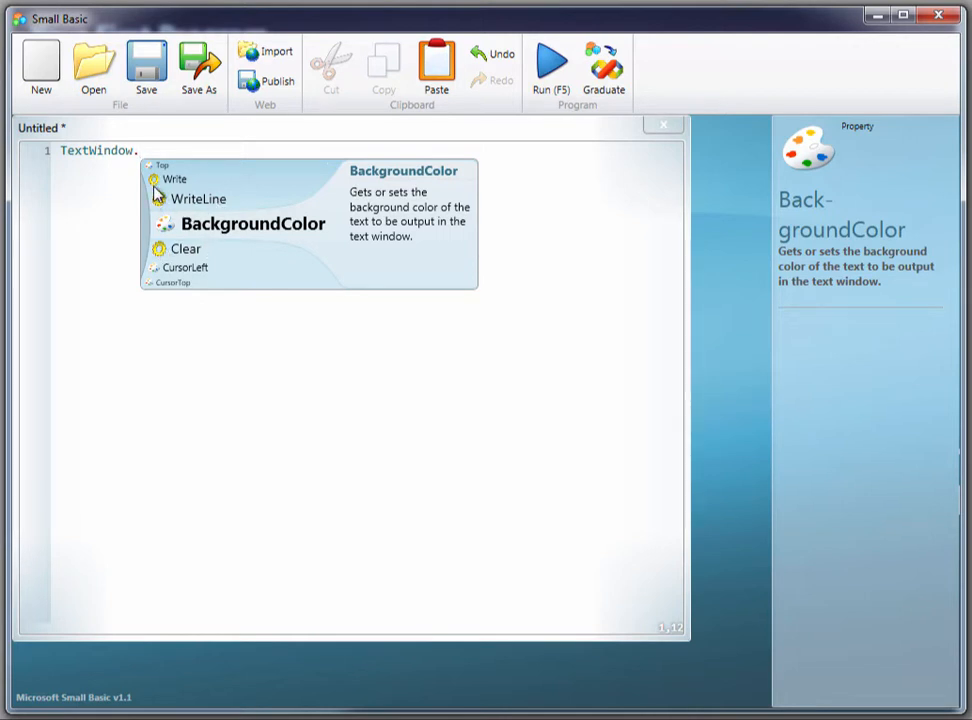
{"action": "mouse_move", "coordinate": [195, 223]}
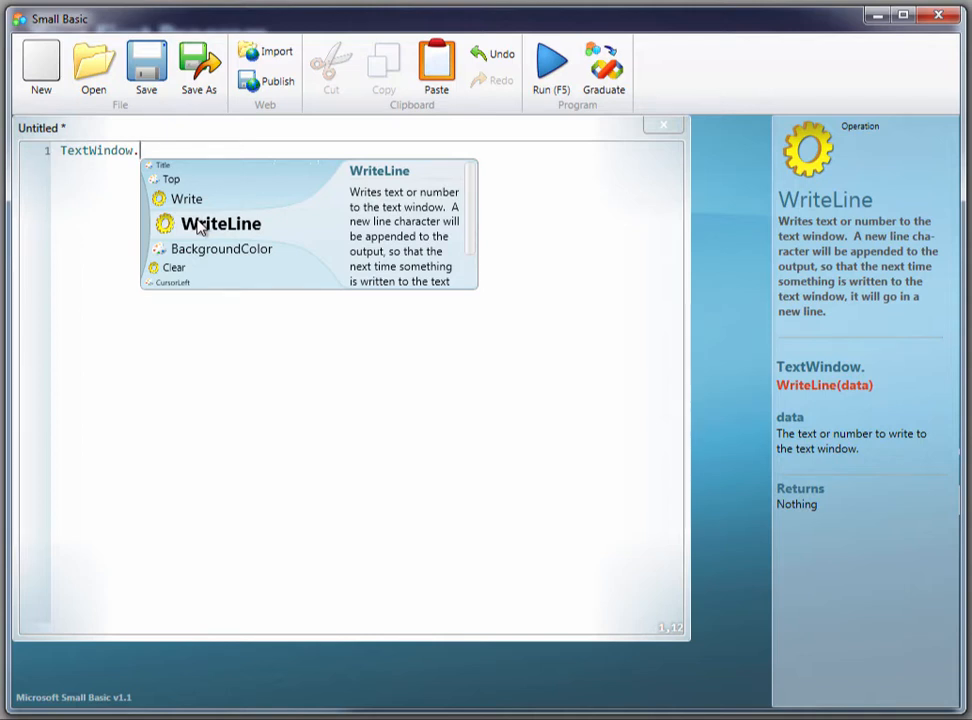
{"action": "mouse_move", "coordinate": [379, 210]}
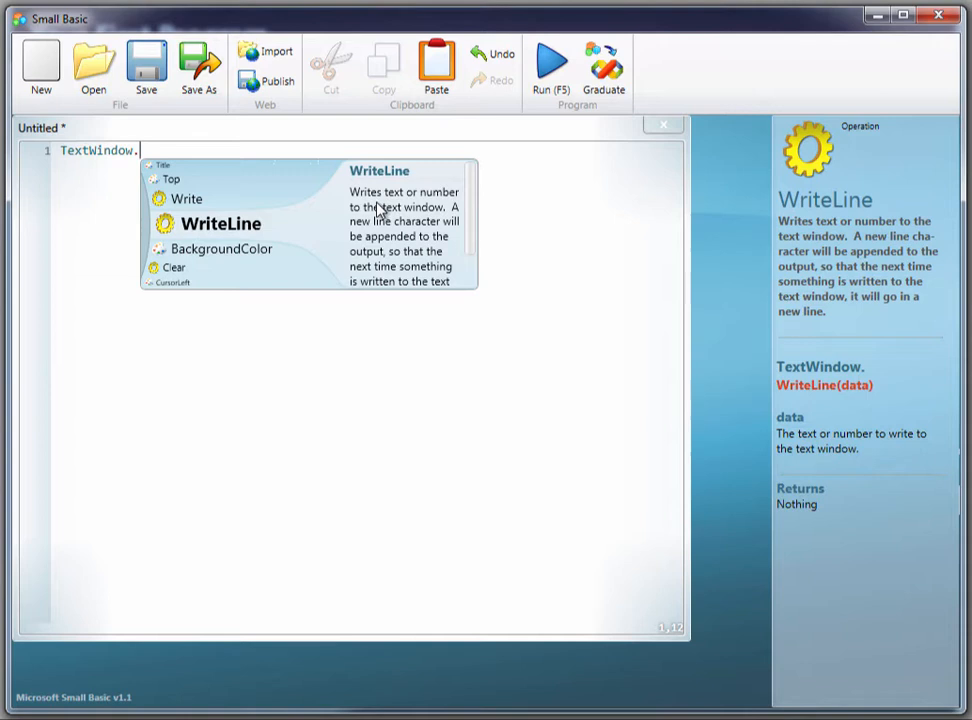
{"action": "mouse_move", "coordinate": [425, 213]}
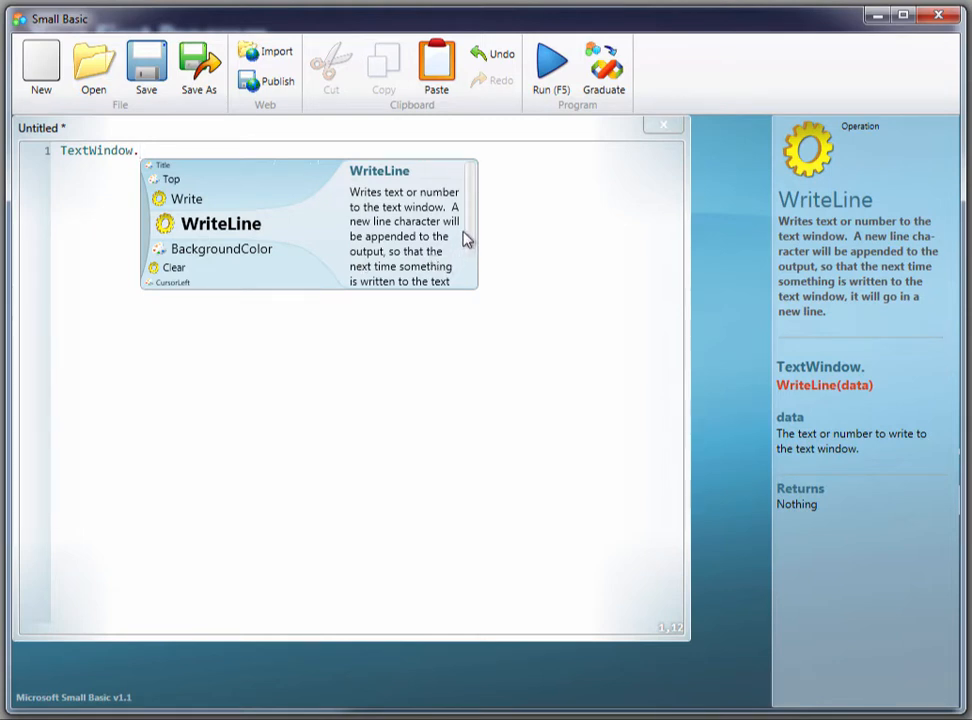
{"action": "scroll", "scroll_direction": "down", "scroll_amount": 3}
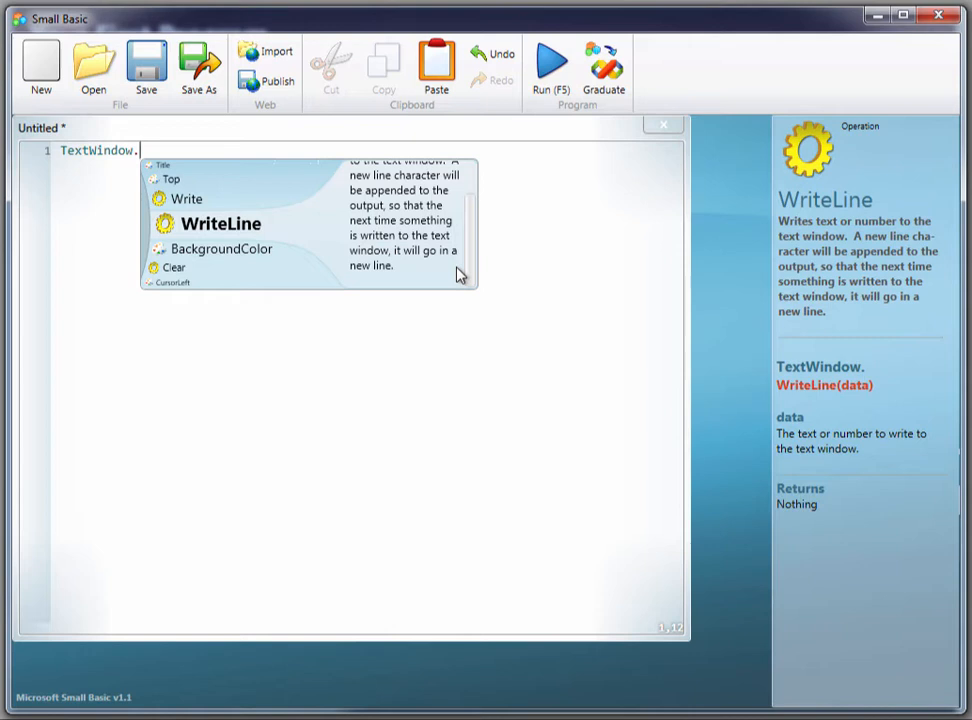
{"action": "mouse_move", "coordinate": [278, 248]}
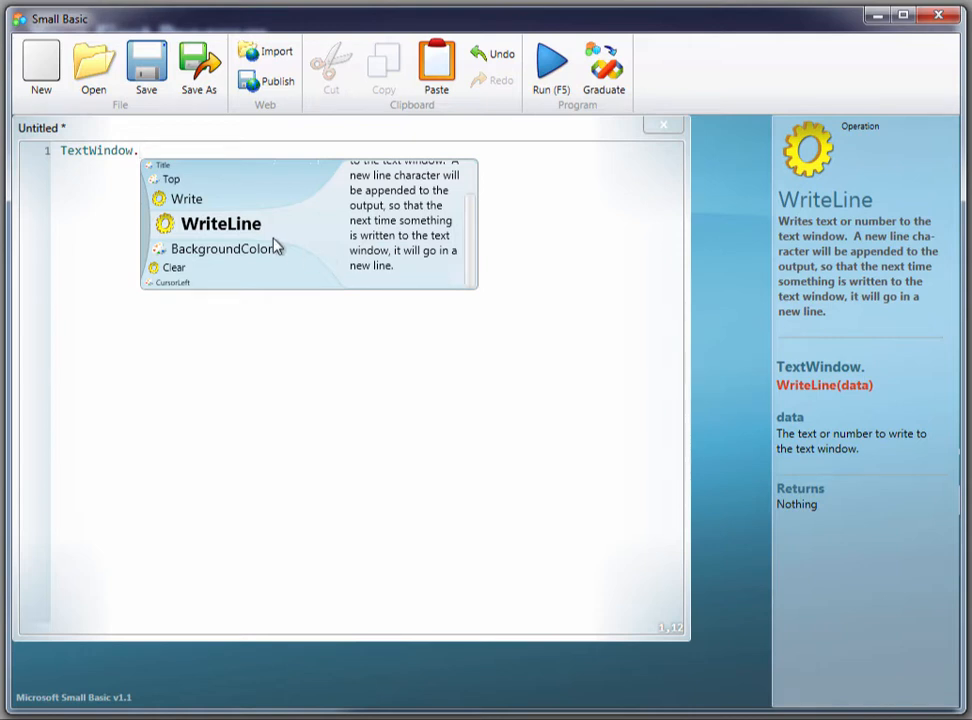
{"action": "mouse_move", "coordinate": [232, 230]}
{"action": "type", "text": "WriteLine"}
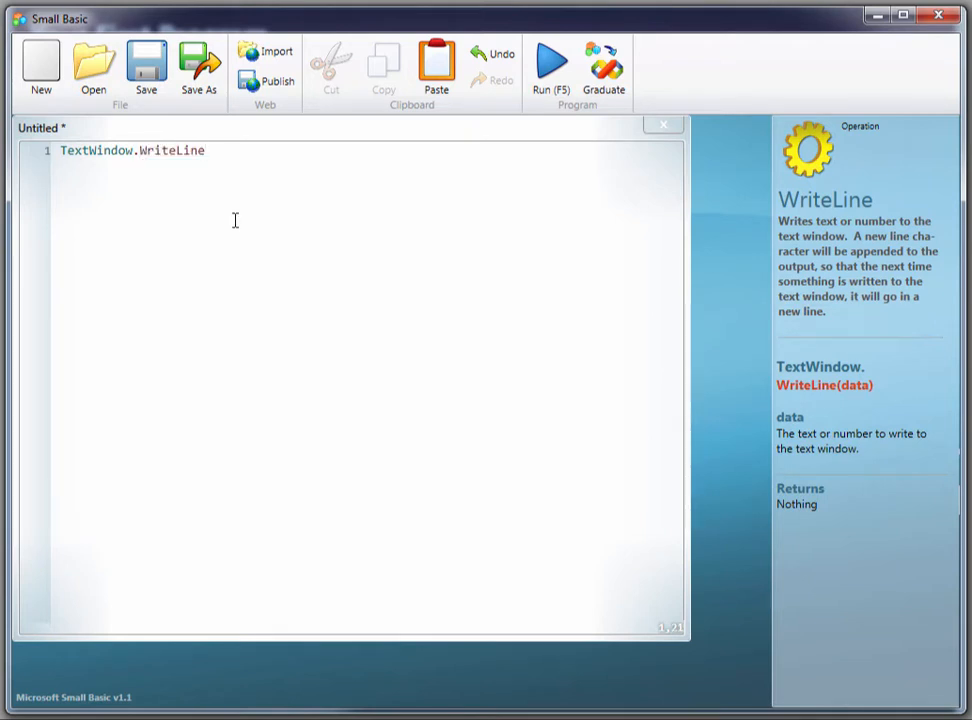
Step: Complete line 1 as TextWindow.WriteLine("Hello, world!") and run the program
{"action": "type", "text": "("}
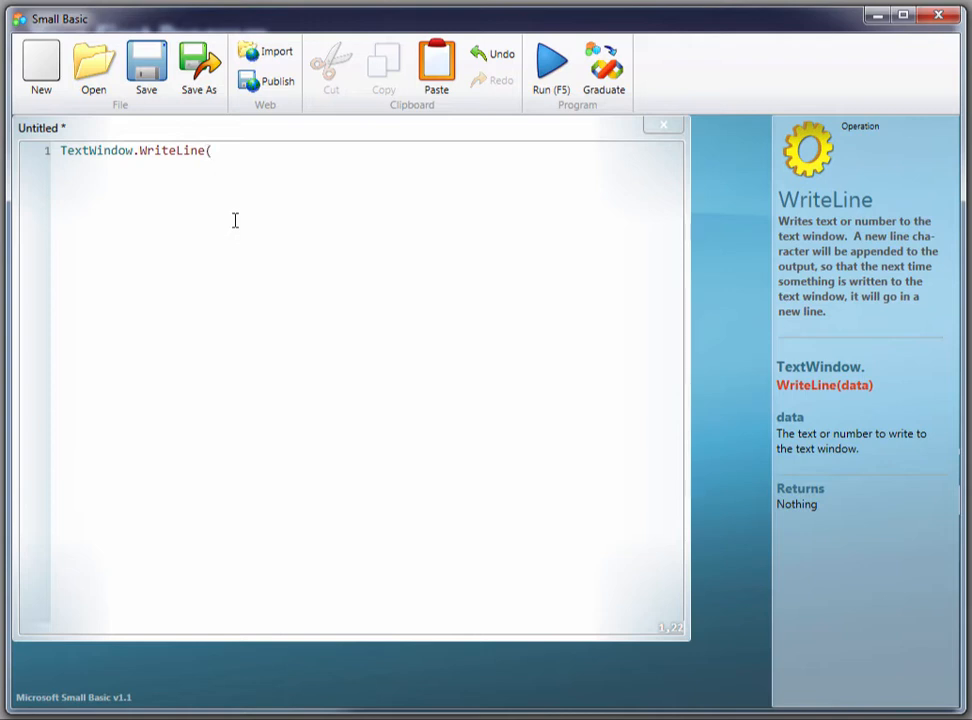
{"action": "type", "text": "\""}
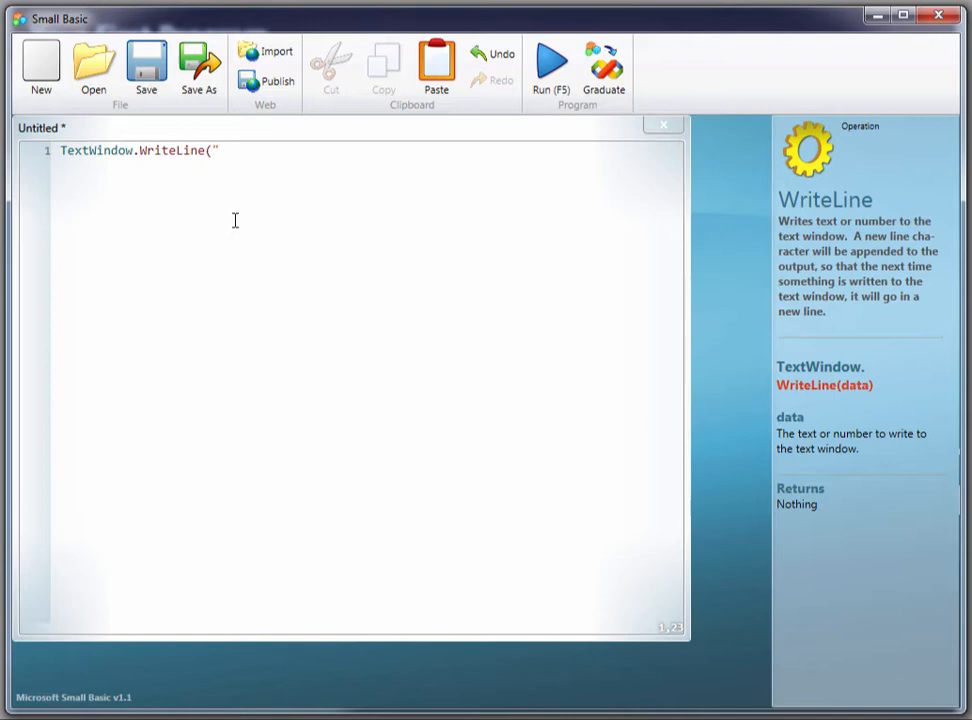
{"action": "type", "text": "Hello, W"}
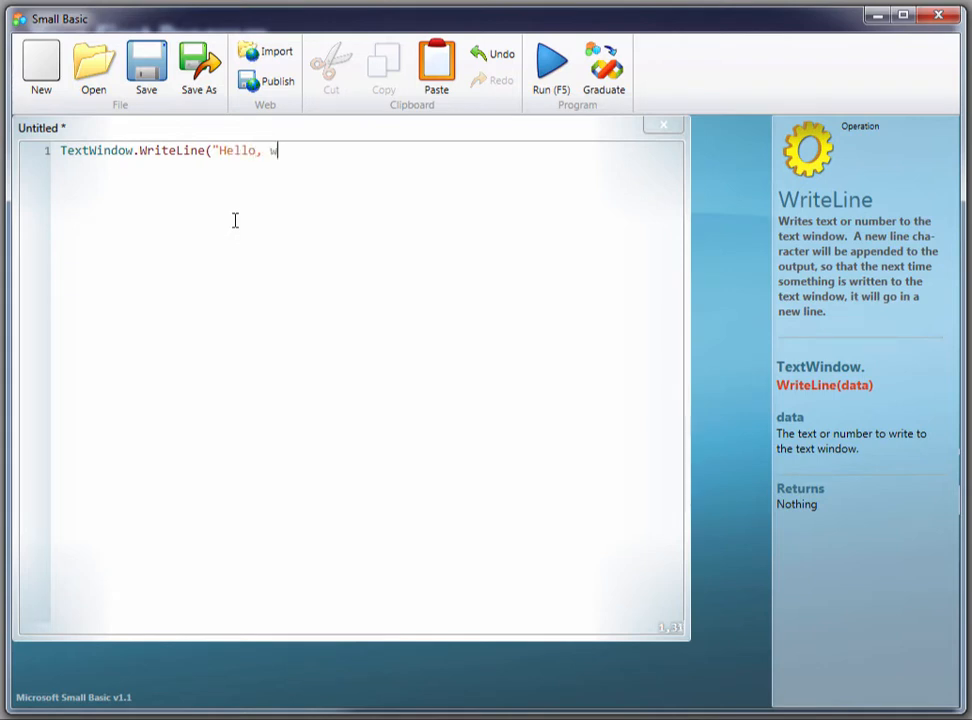
{"action": "type", "text": "orld!\")"}
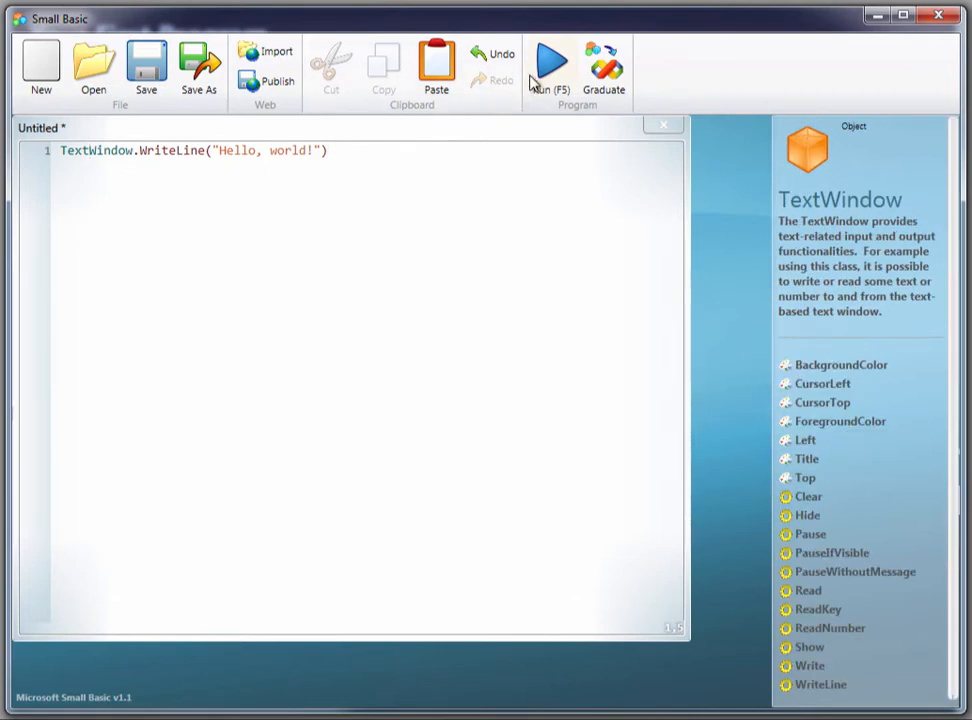
{"action": "left_click", "coordinate": [550, 65]}
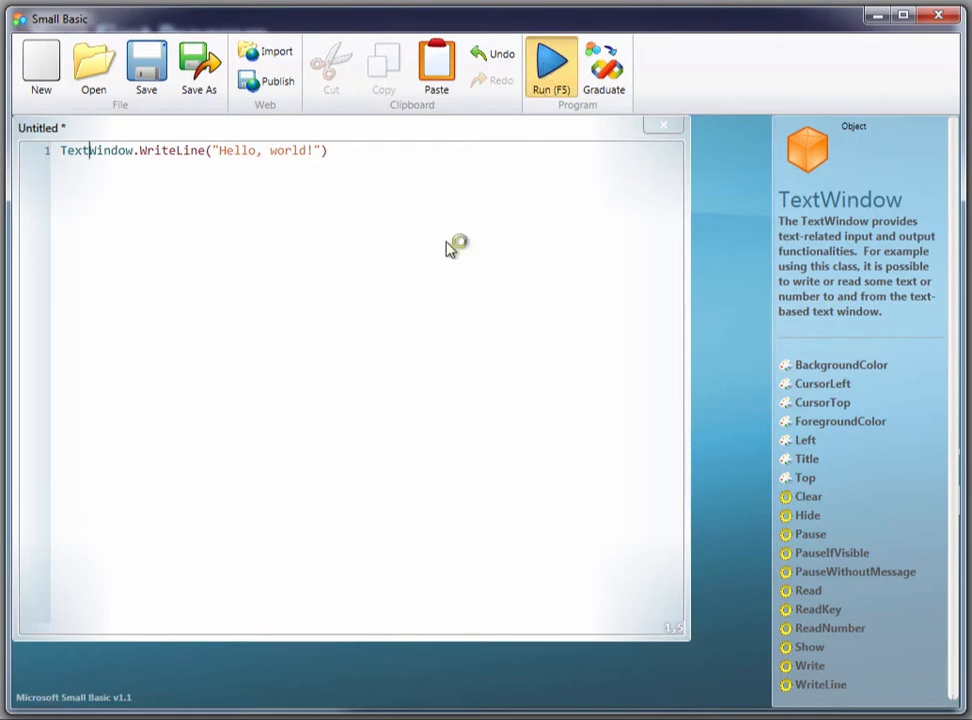
{"action": "left_click", "coordinate": [551, 62]}
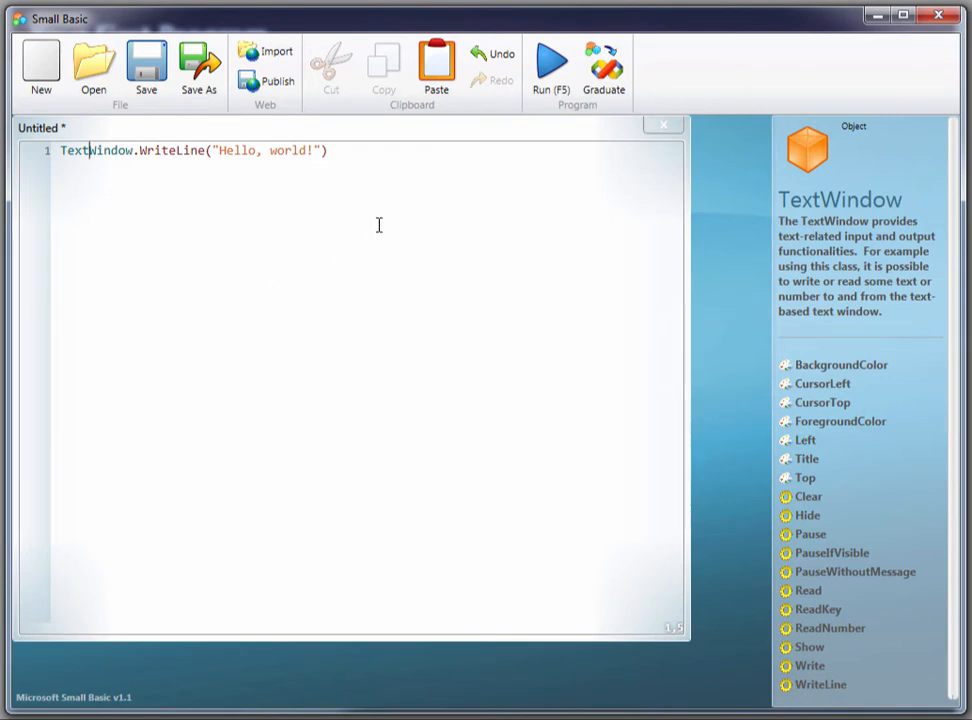
Step: Place the insertion point at the end of the Hello, world! line
{"action": "left_click", "coordinate": [325, 150]}
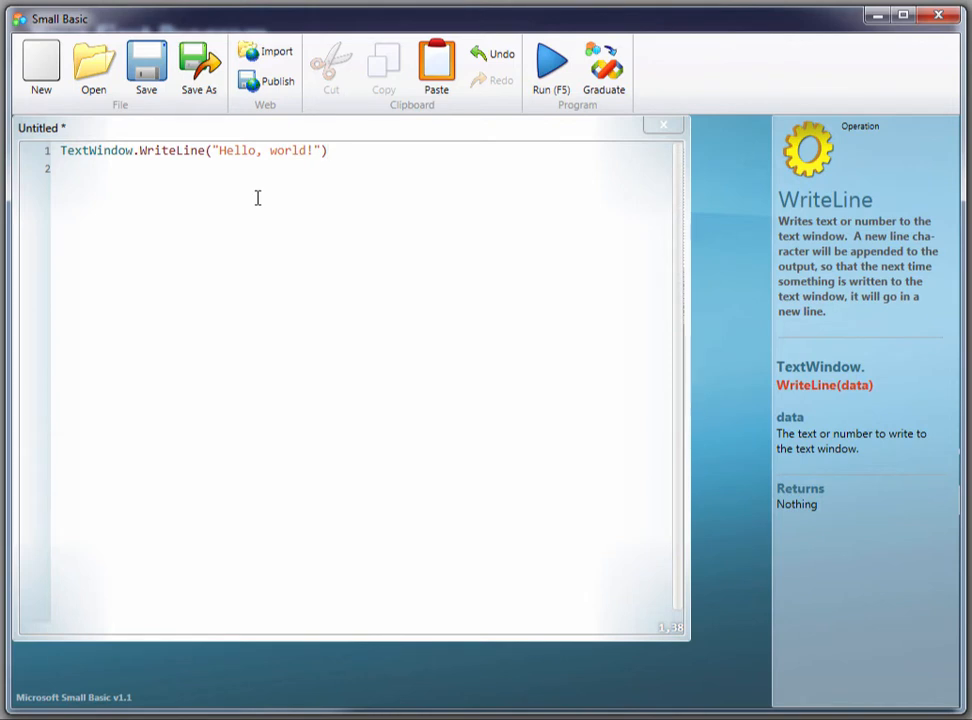
{"action": "mouse_move", "coordinate": [228, 150]}
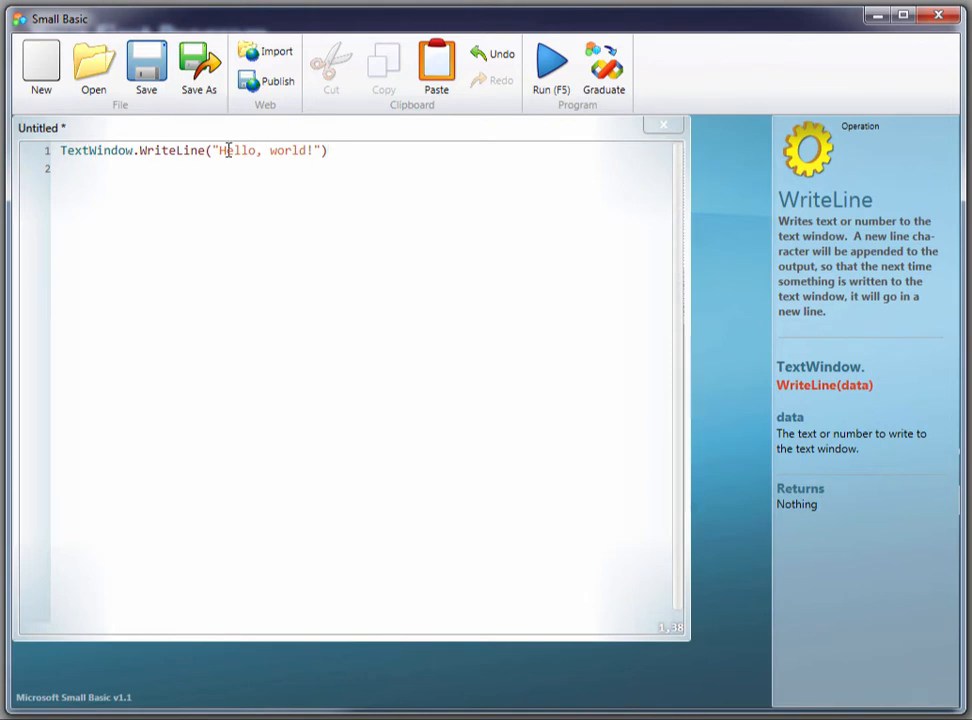
{"action": "mouse_move", "coordinate": [191, 137]}
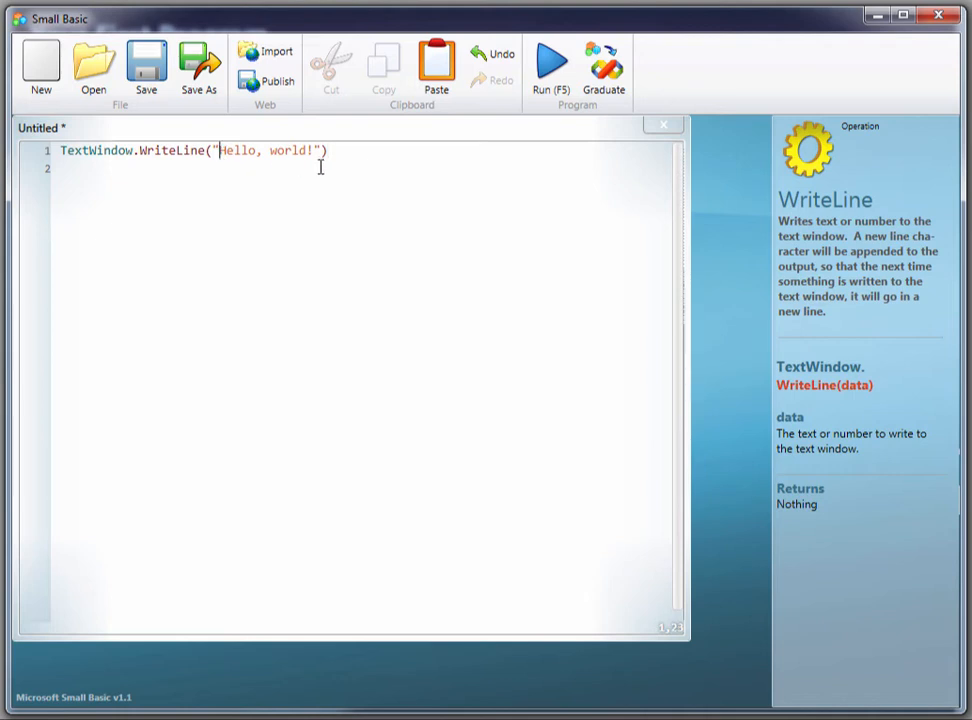
Step: Delete the opening quote before Hello to show the error, then click back into the code
{"action": "key", "text": "Backspace"}
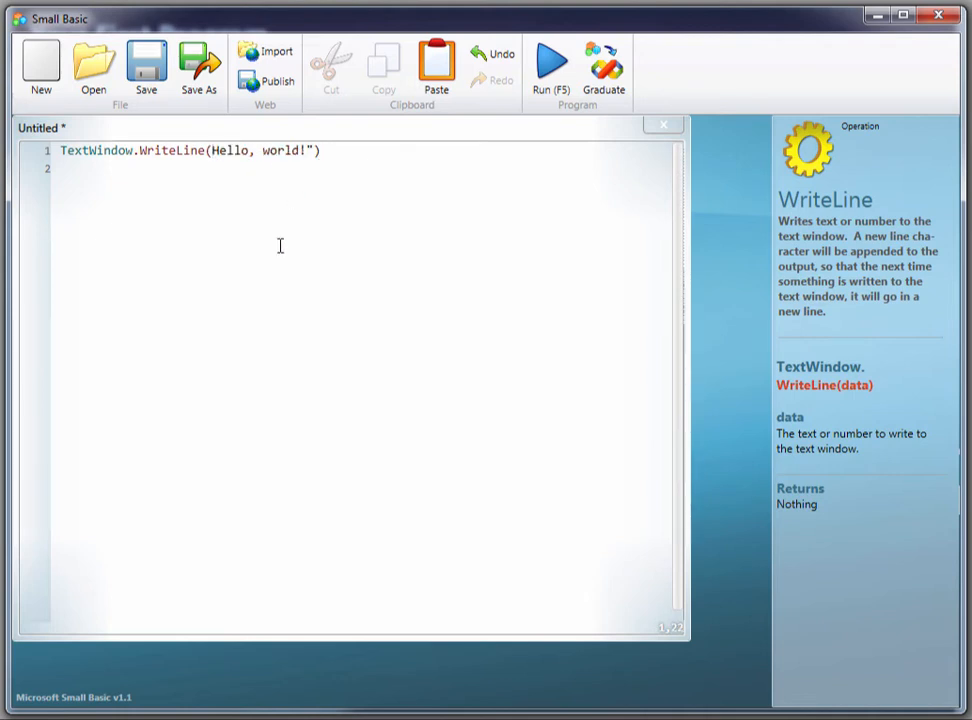
{"action": "mouse_move", "coordinate": [257, 288]}
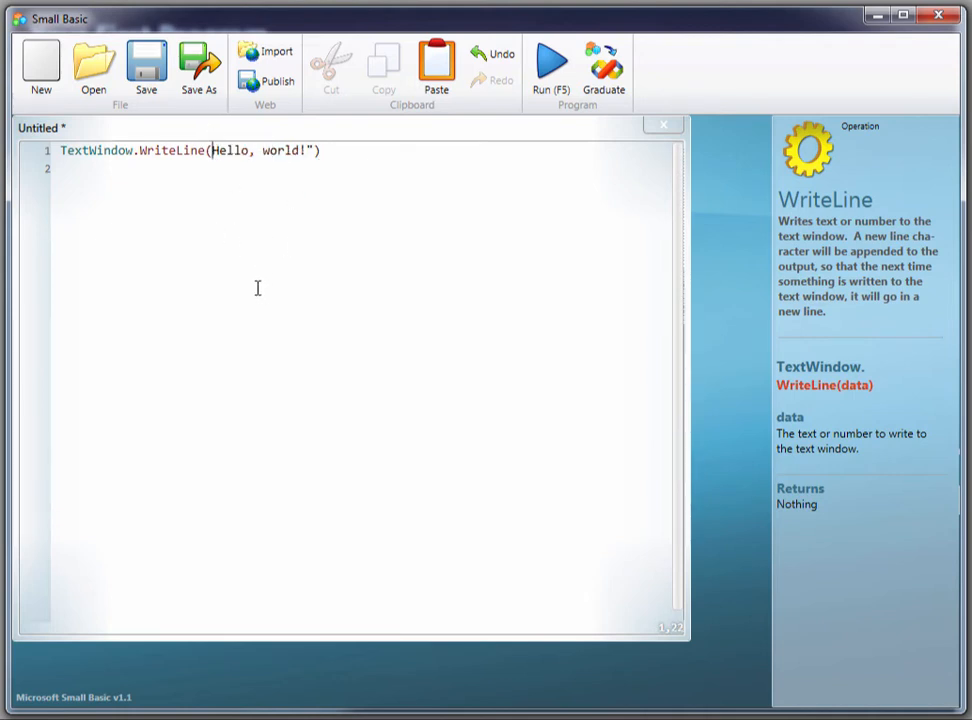
{"action": "mouse_move", "coordinate": [169, 262]}
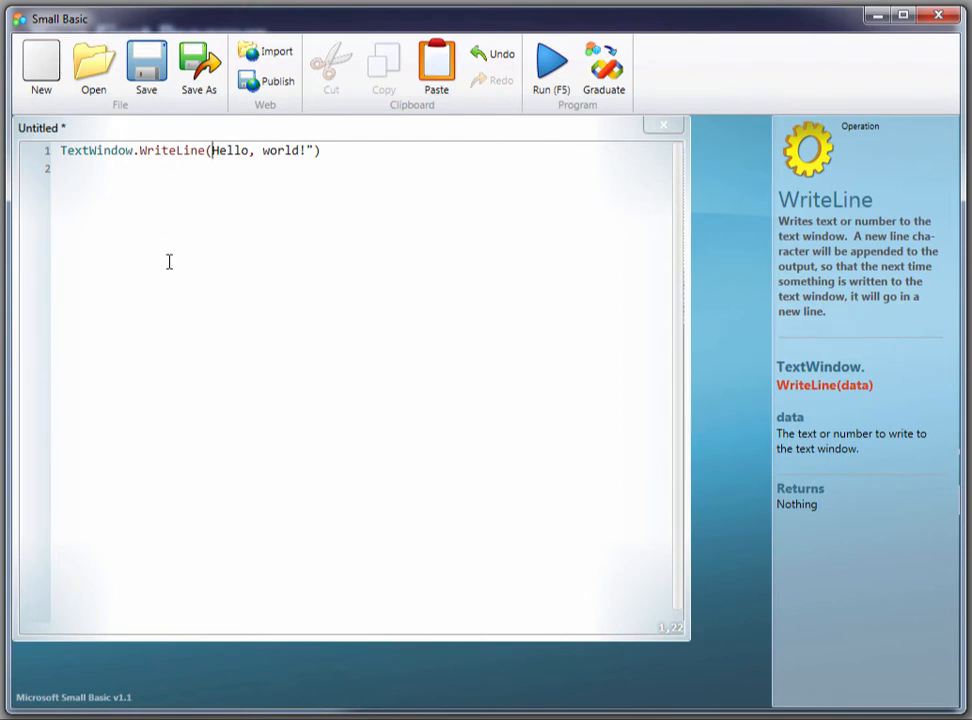
{"action": "mouse_move", "coordinate": [179, 283]}
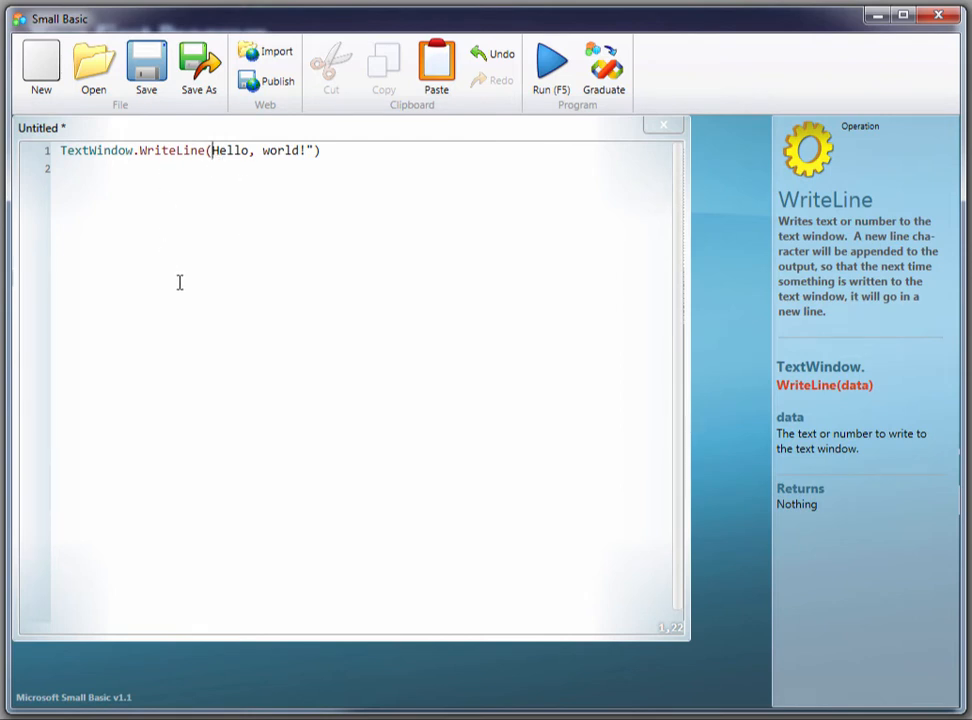
{"action": "mouse_move", "coordinate": [353, 174]}
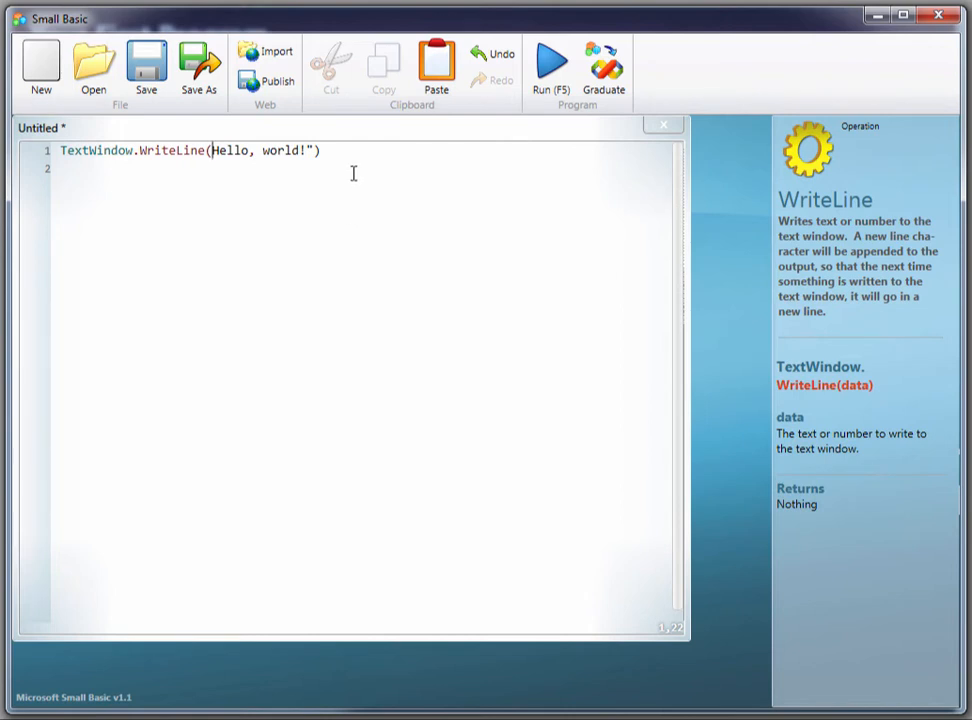
{"action": "left_click", "coordinate": [279, 227]}
{"action": "type", "text": "\""}
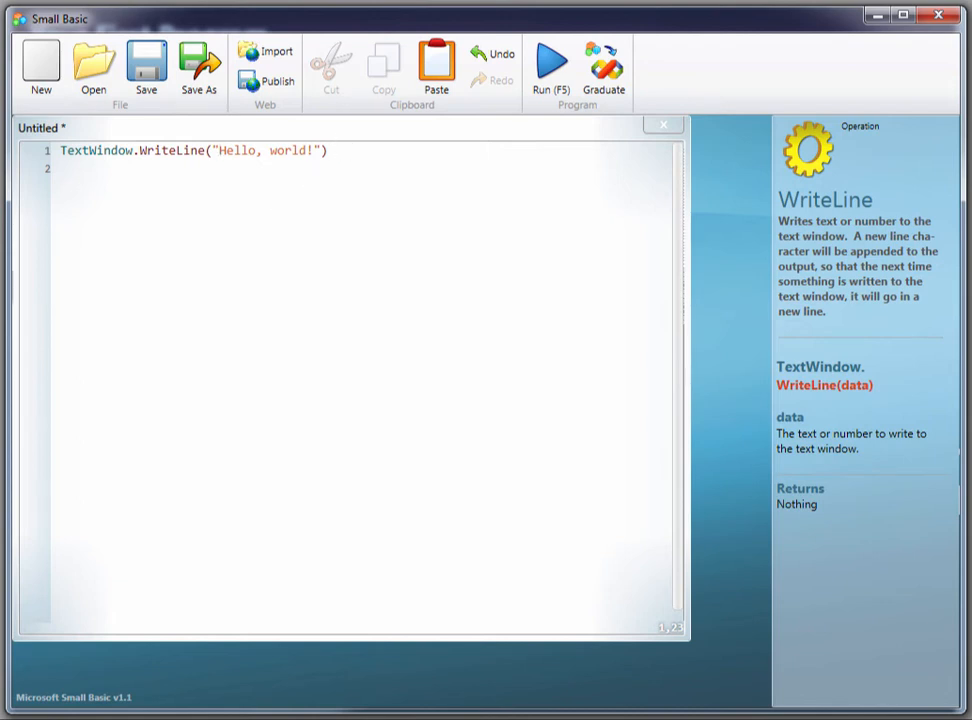
{"action": "mouse_move", "coordinate": [134, 179]}
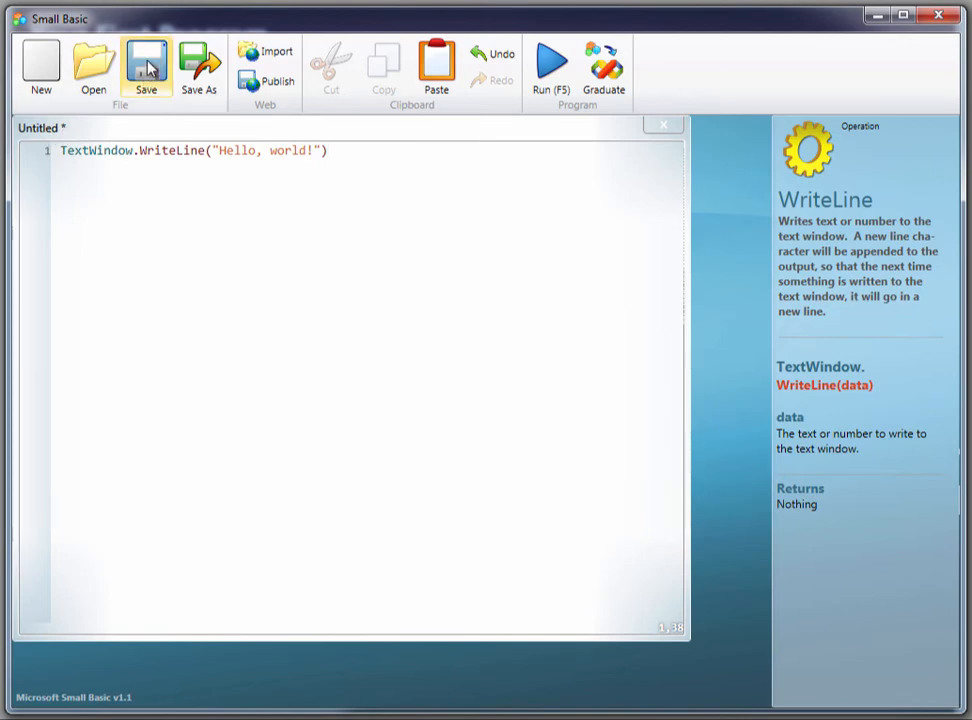
Step: Save the program to the Desktop as MyFirstProgram.sb
{"action": "left_click", "coordinate": [146, 65]}
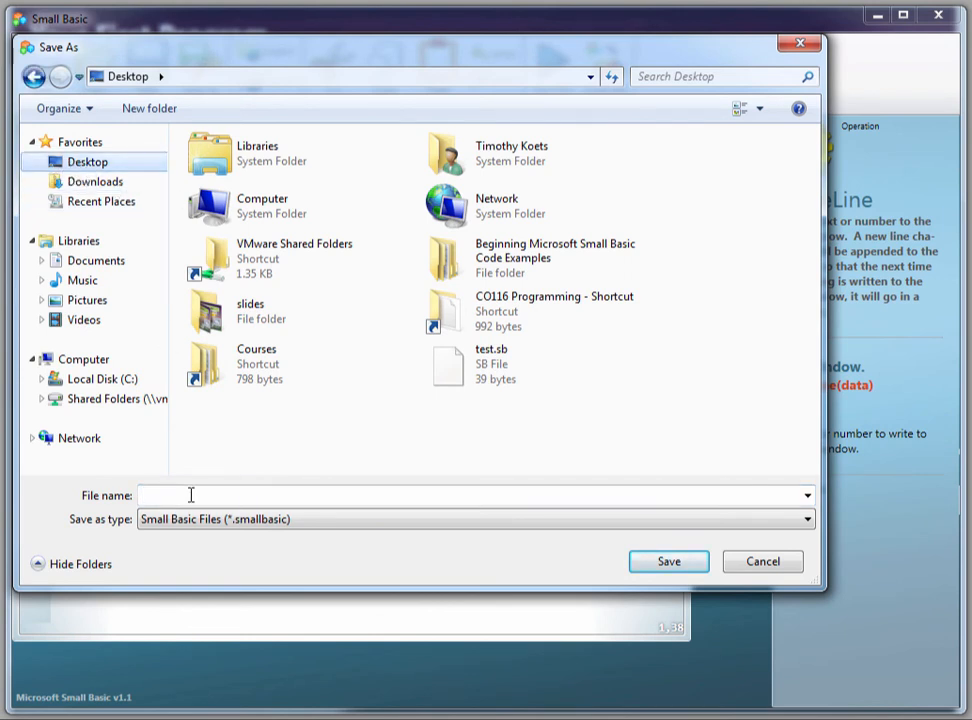
{"action": "type", "text": "M"}
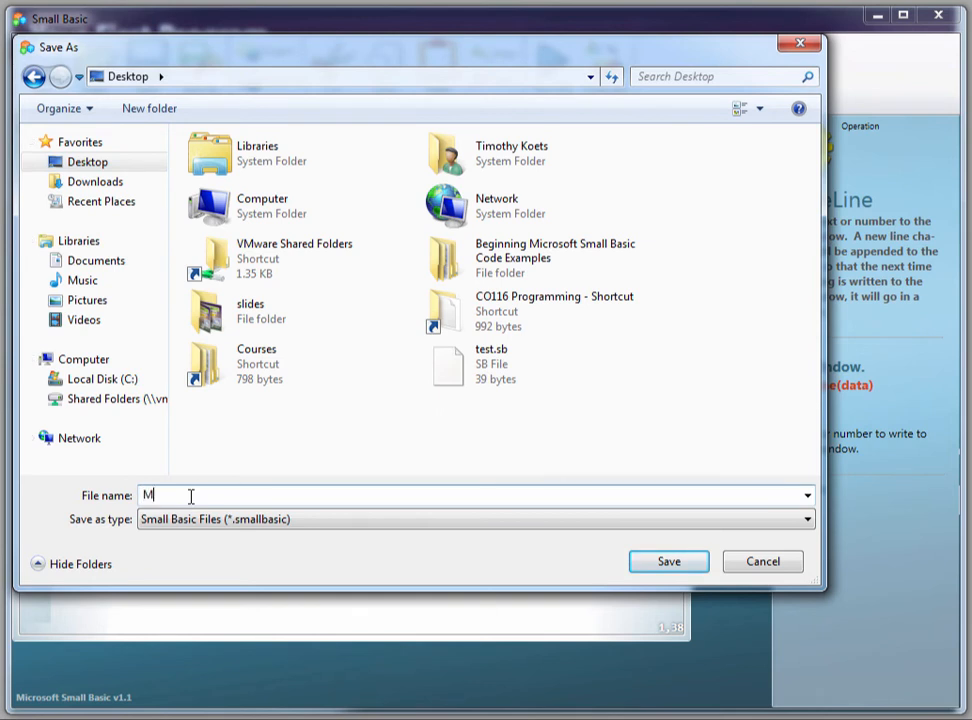
{"action": "type", "text": "yFirst"}
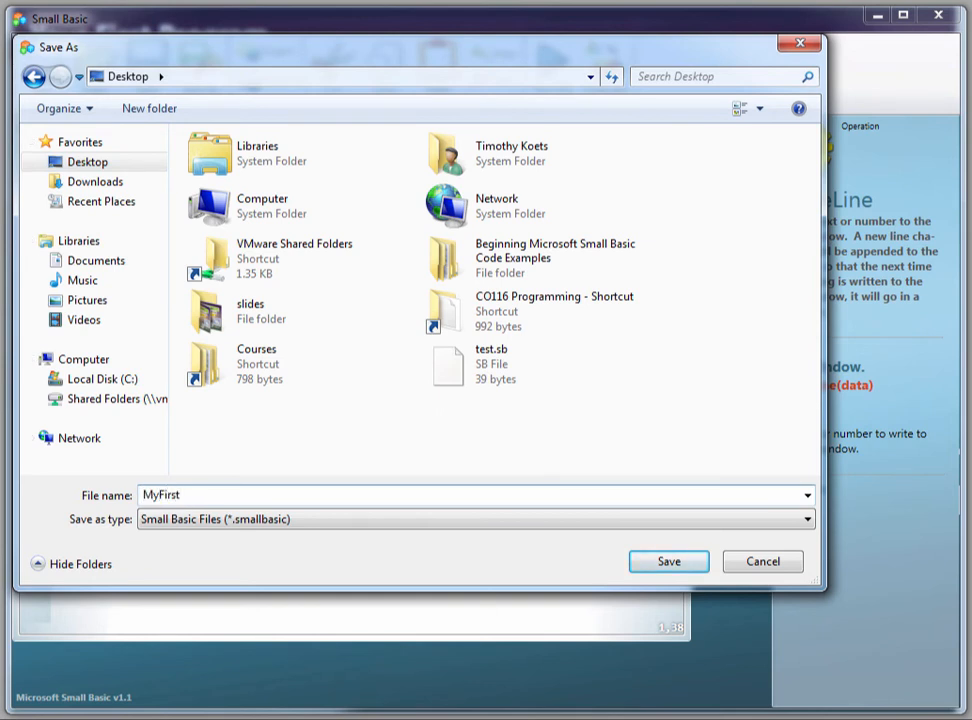
{"action": "type", "text": "Program"}
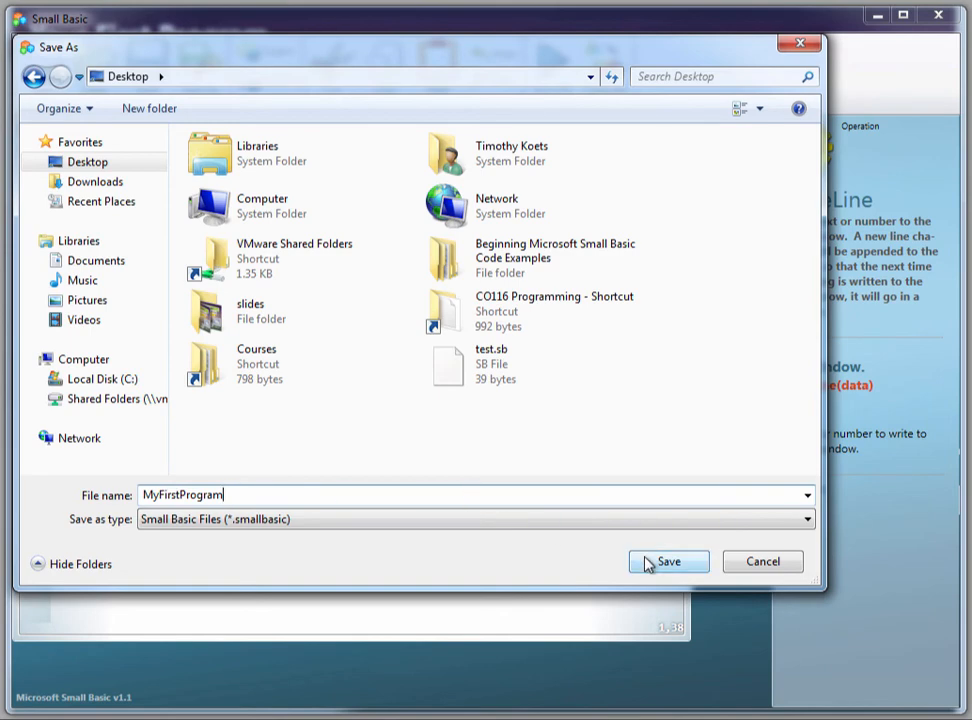
{"action": "left_click", "coordinate": [668, 561]}
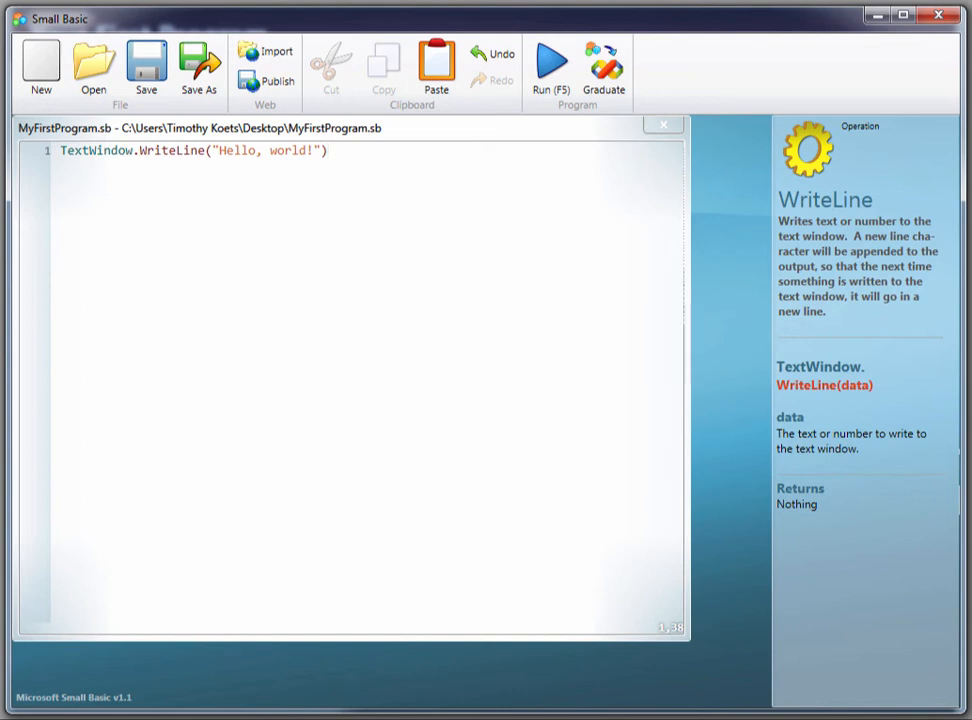
Step: Close the saved MyFirstProgram document, leaving a blank Untitled program
{"action": "left_click", "coordinate": [325, 150]}
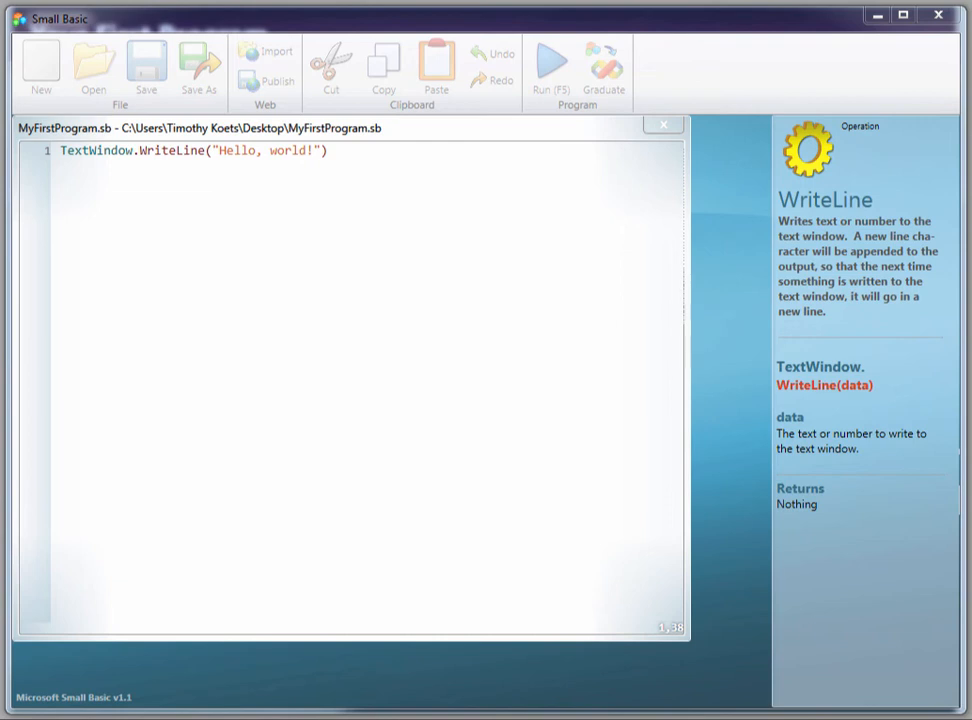
{"action": "left_click", "coordinate": [42, 62]}
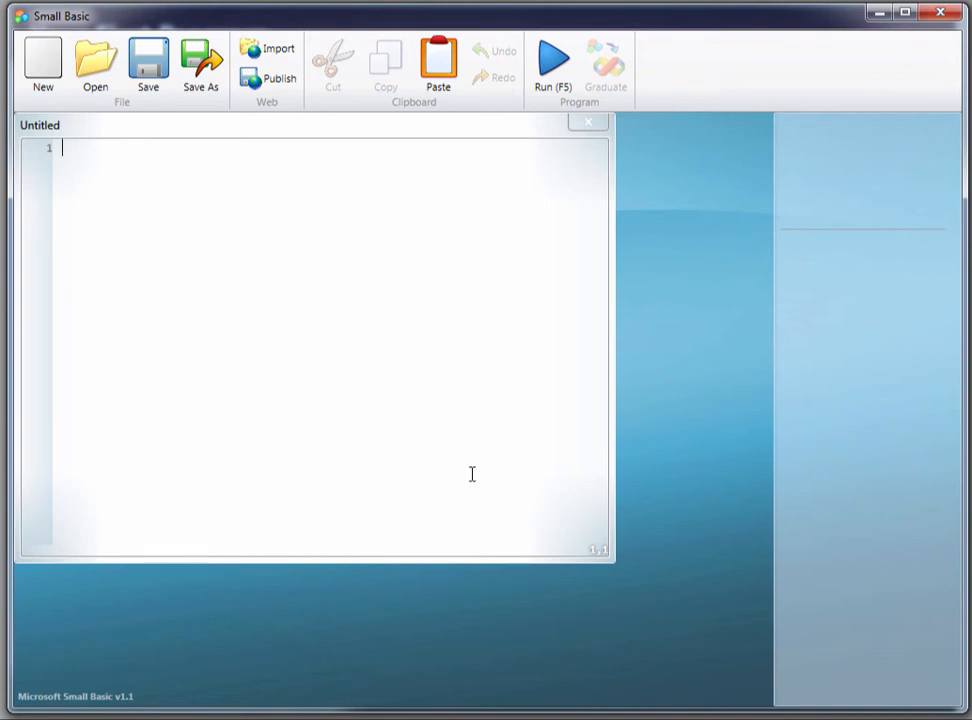
{"action": "mouse_move", "coordinate": [336, 253]}
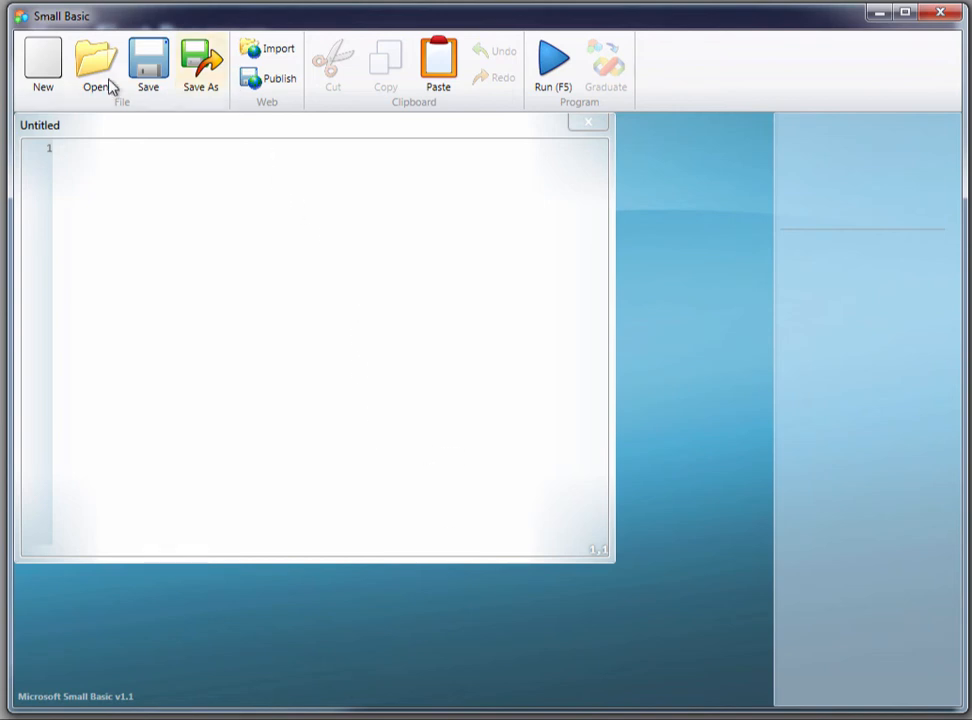
{"action": "mouse_move", "coordinate": [96, 62]}
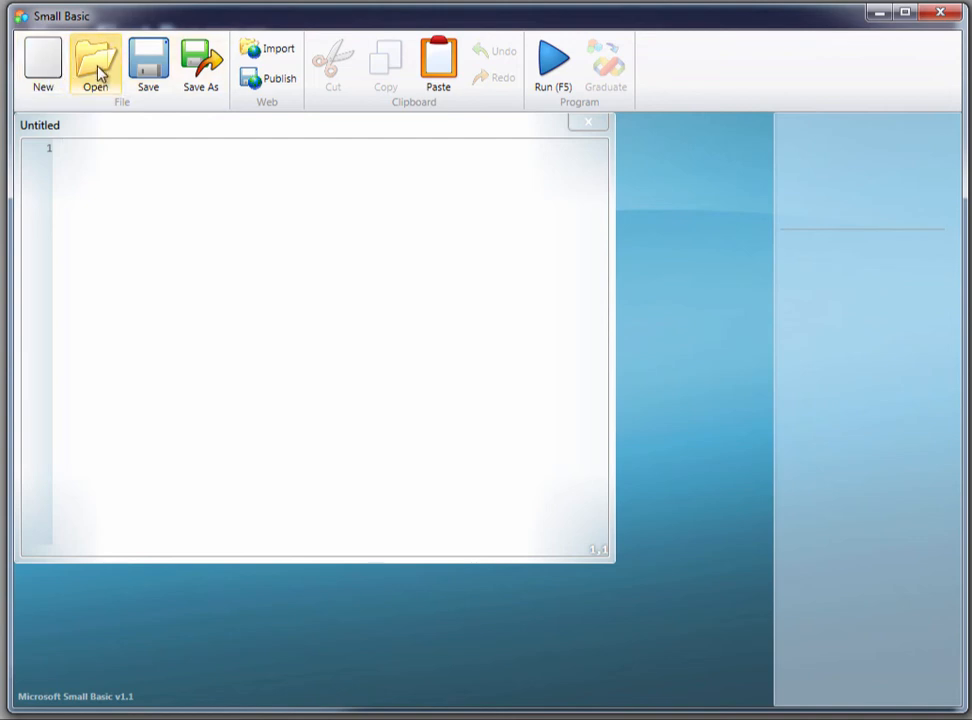
Step: Reopen MyFirstProgram.sb from the Desktop
{"action": "left_click", "coordinate": [95, 60]}
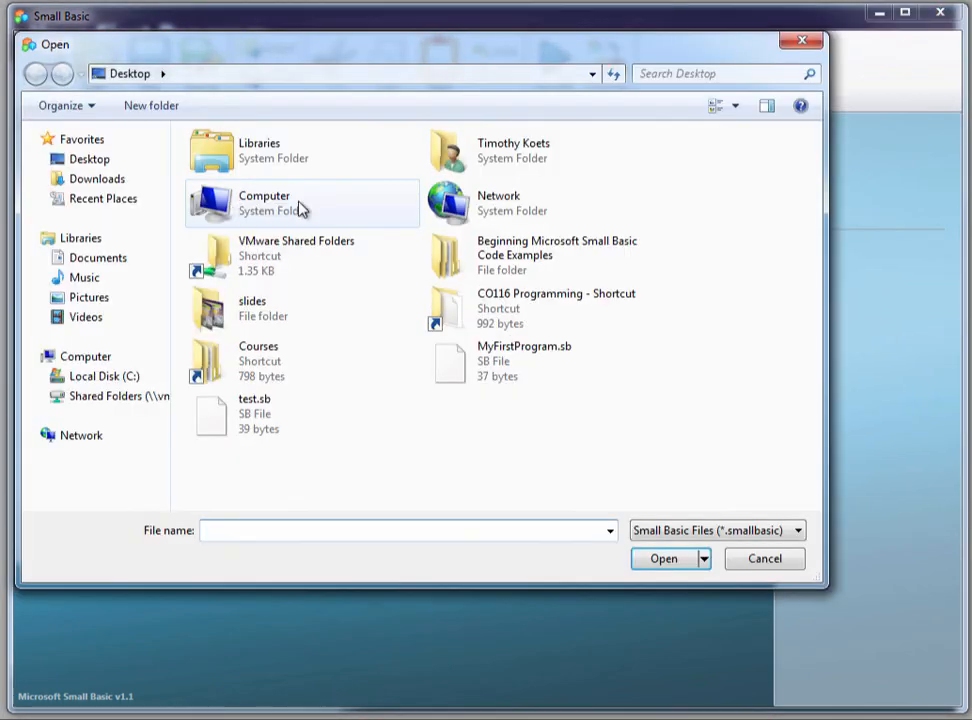
{"action": "left_click", "coordinate": [540, 361]}
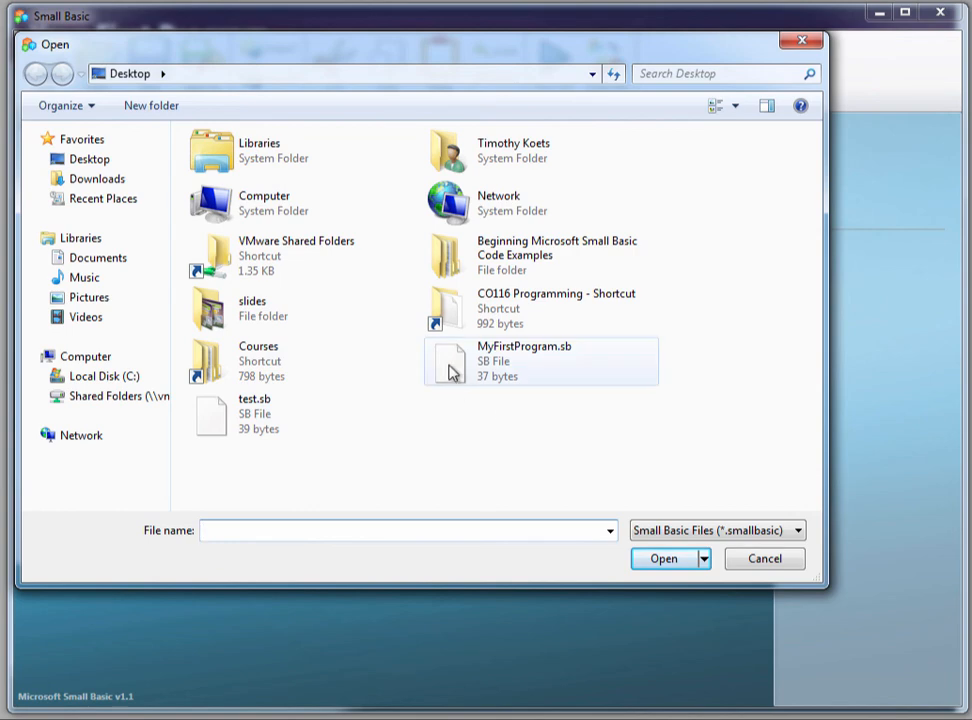
{"action": "left_click", "coordinate": [525, 361]}
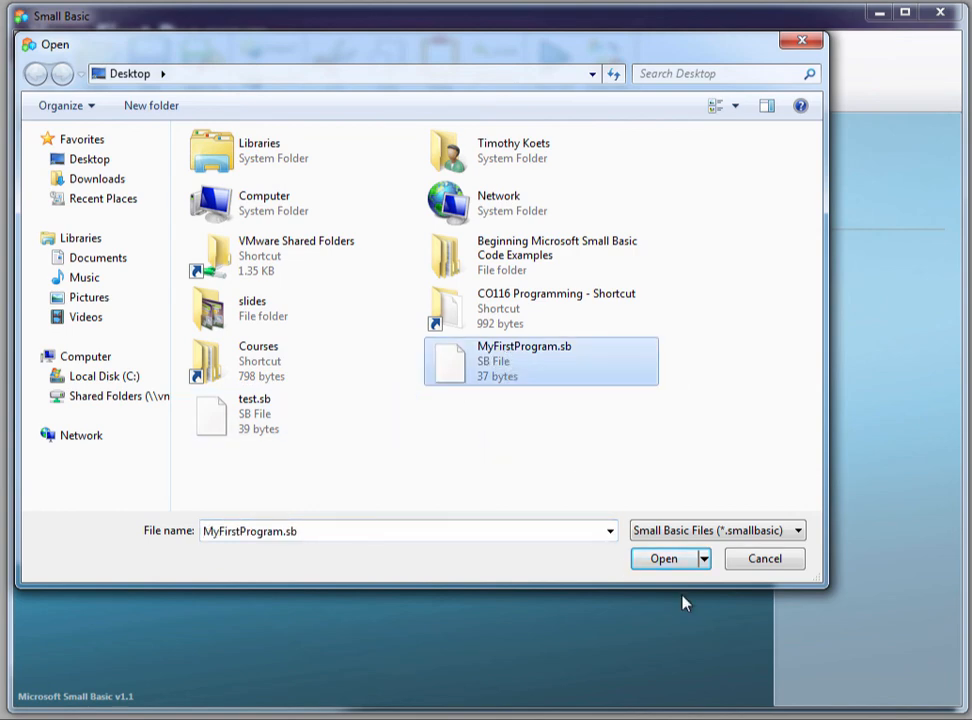
{"action": "left_click", "coordinate": [663, 558]}
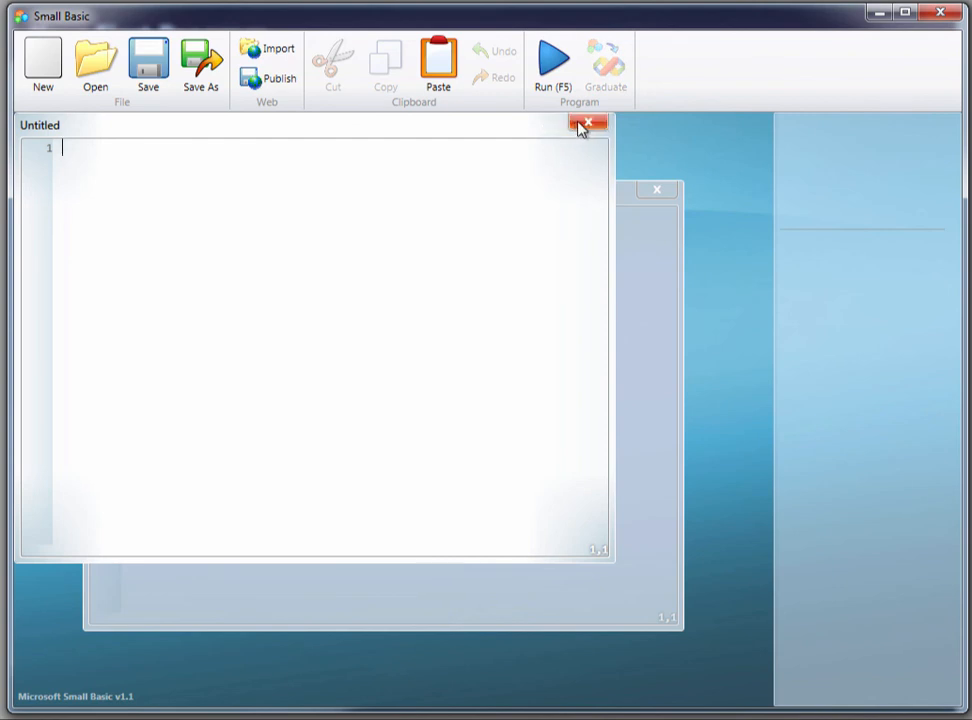
Step: Close the blank Untitled document and run MyFirstProgram to print Hello, world!
{"action": "left_click", "coordinate": [588, 122]}
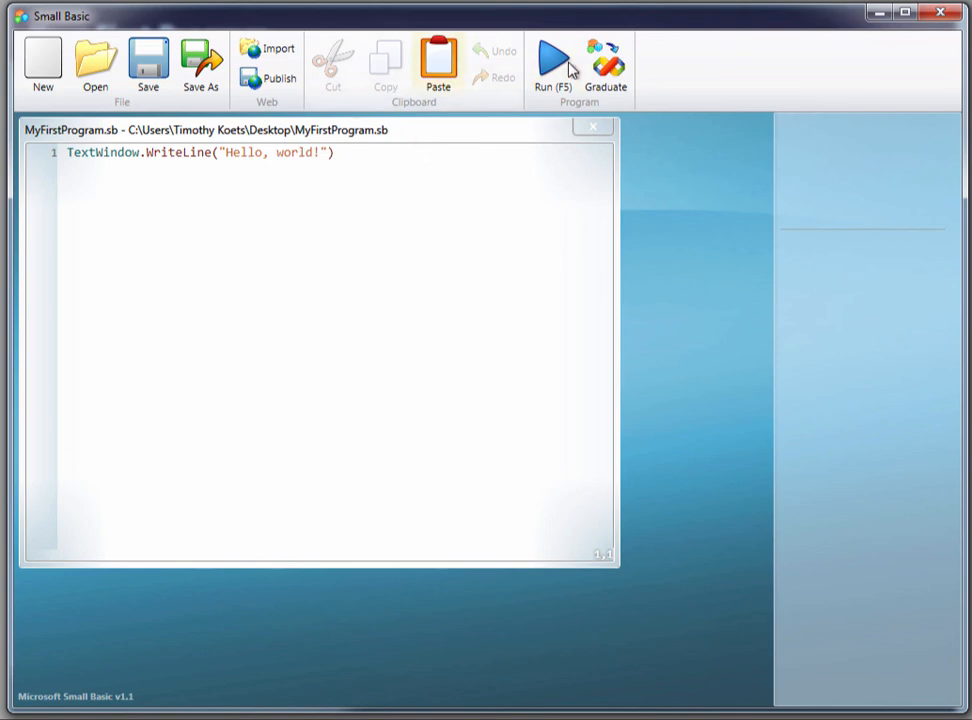
{"action": "left_click", "coordinate": [554, 60]}
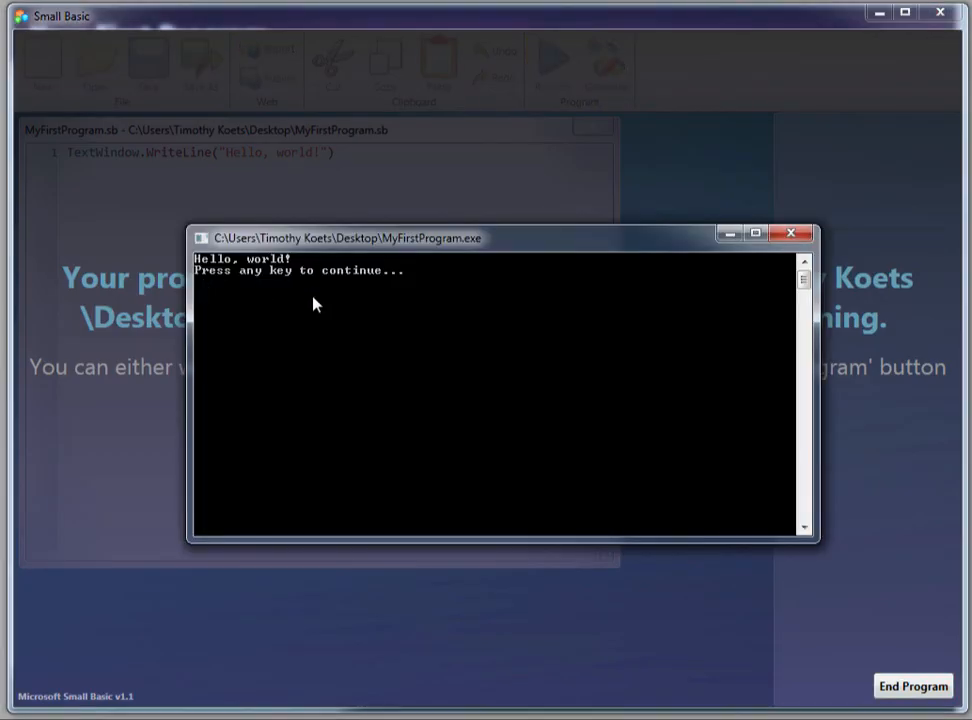
{"action": "mouse_move", "coordinate": [389, 338]}
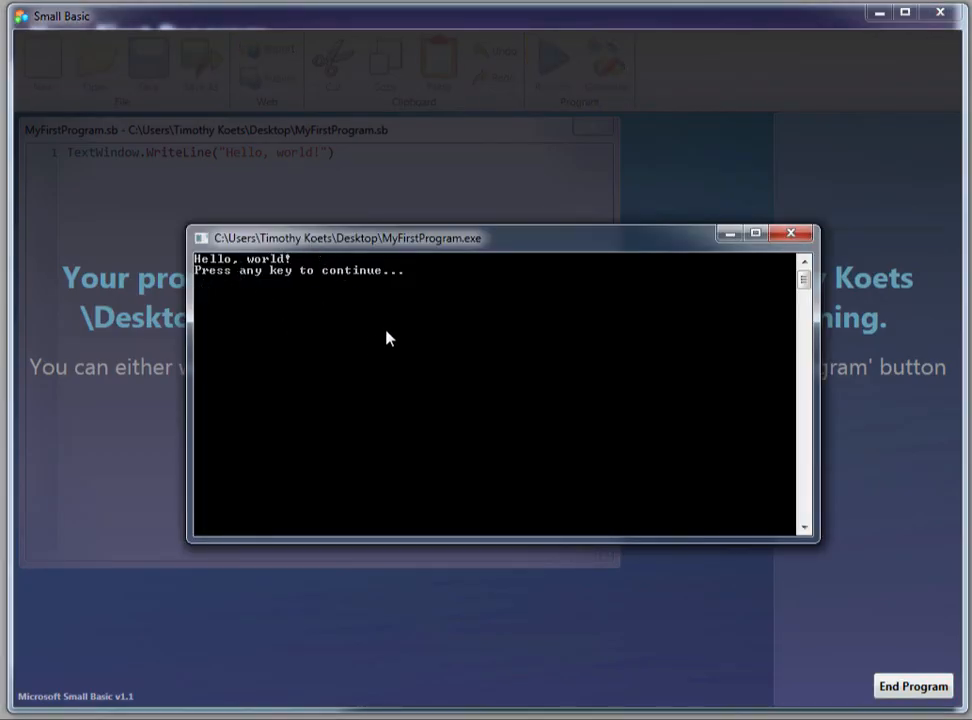